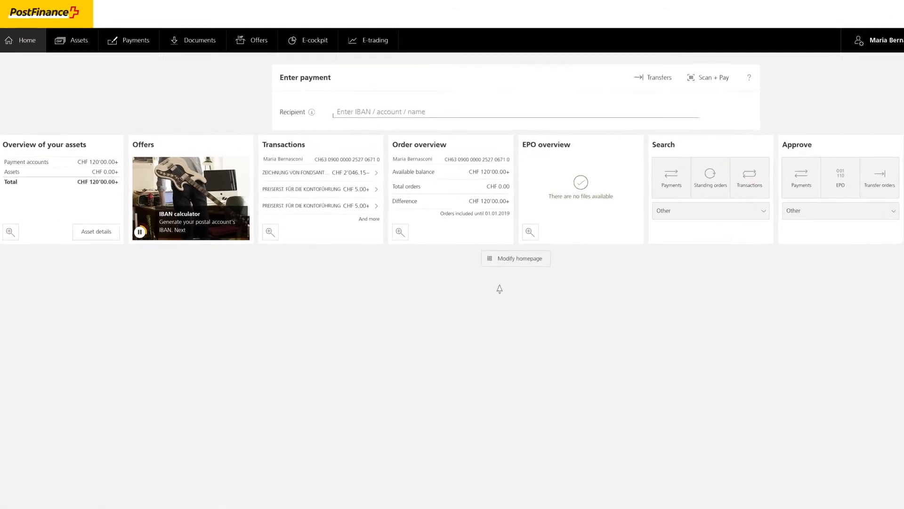
Step: Go to Offers to list the investing products available to open
left_click(258, 40)
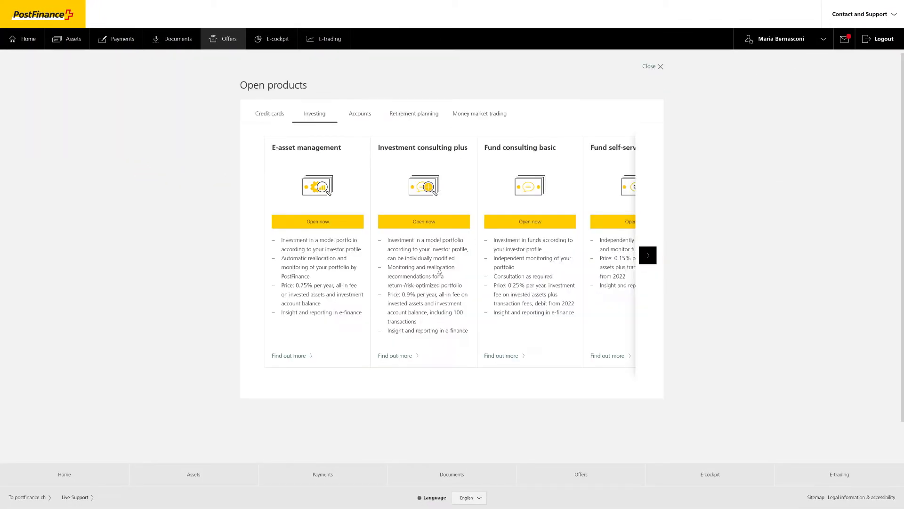
mouse_move(436, 275)
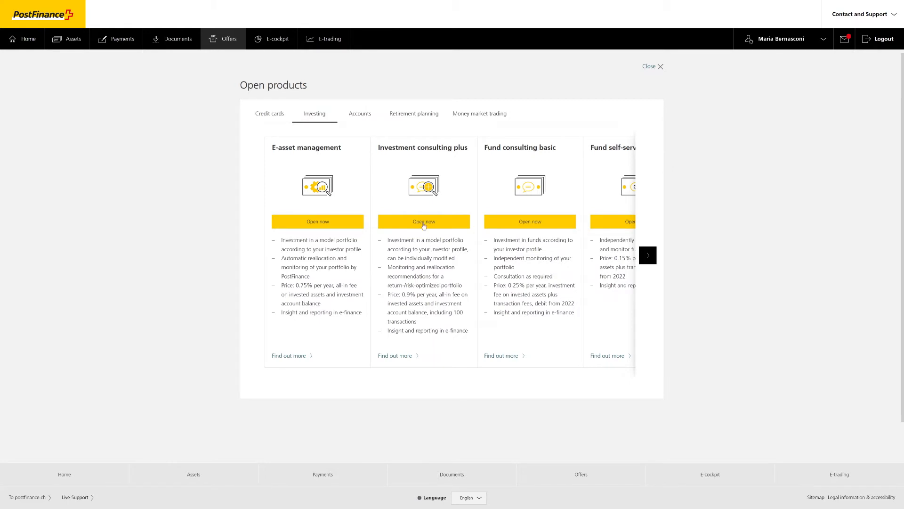
Step: Start Investment consulting plus with 3–12 months' living-expense cover and sufficient old-age provisions
left_click(423, 221)
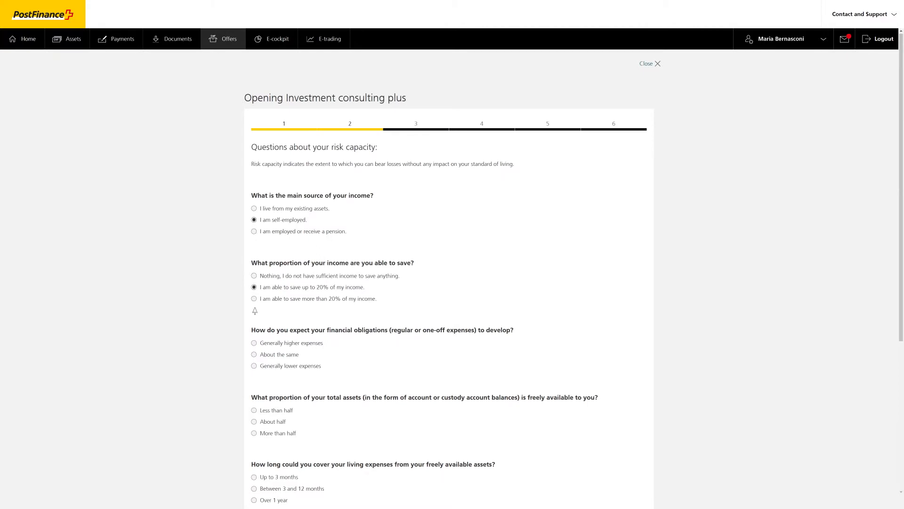
left_click(254, 354)
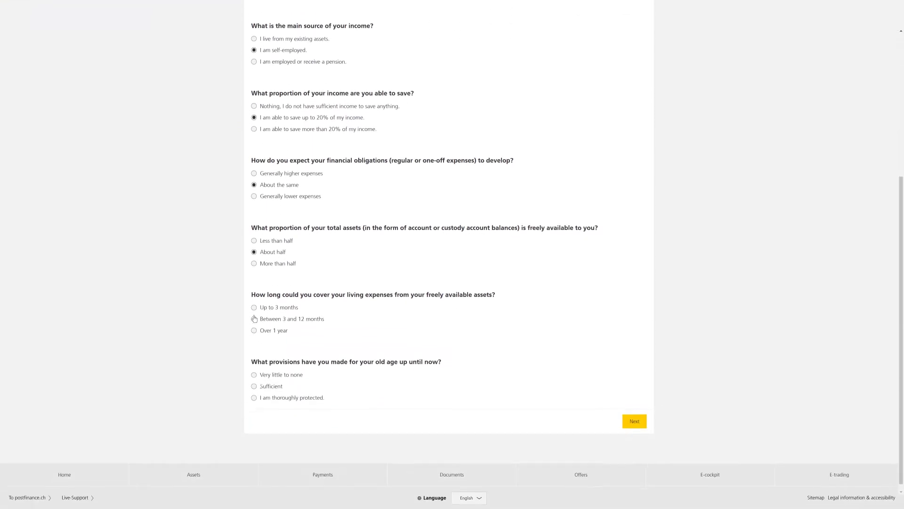
left_click(254, 318)
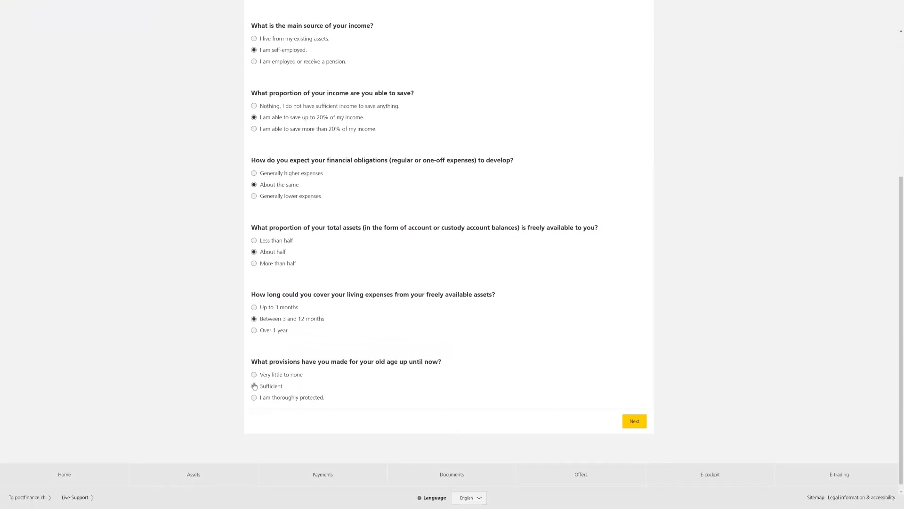
left_click(254, 385)
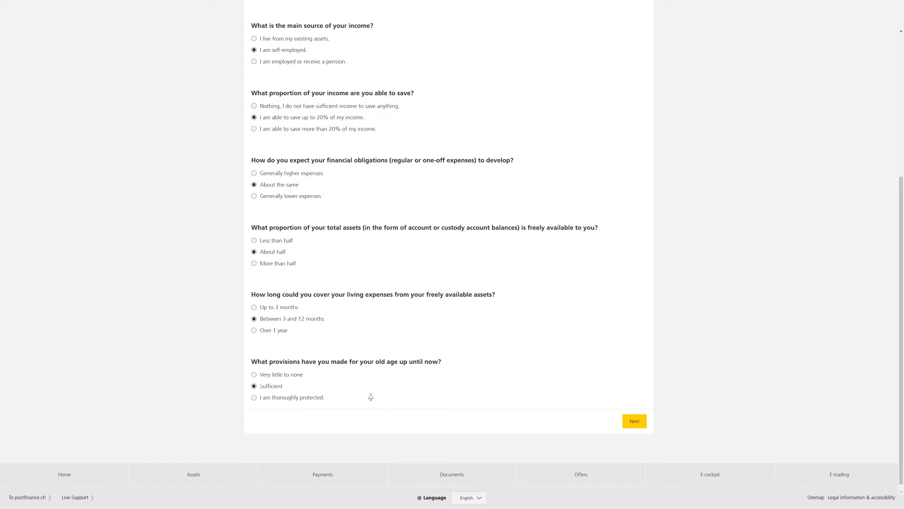
left_click(634, 421)
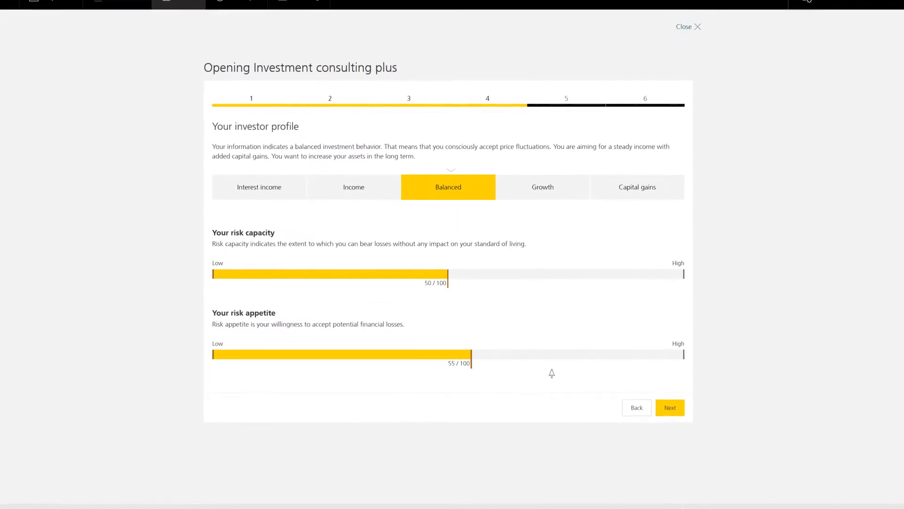
Step: Accept the Balanced profile and request a CHF 80'000, 9–12 year, Swiss-assets proposal
left_click(670, 407)
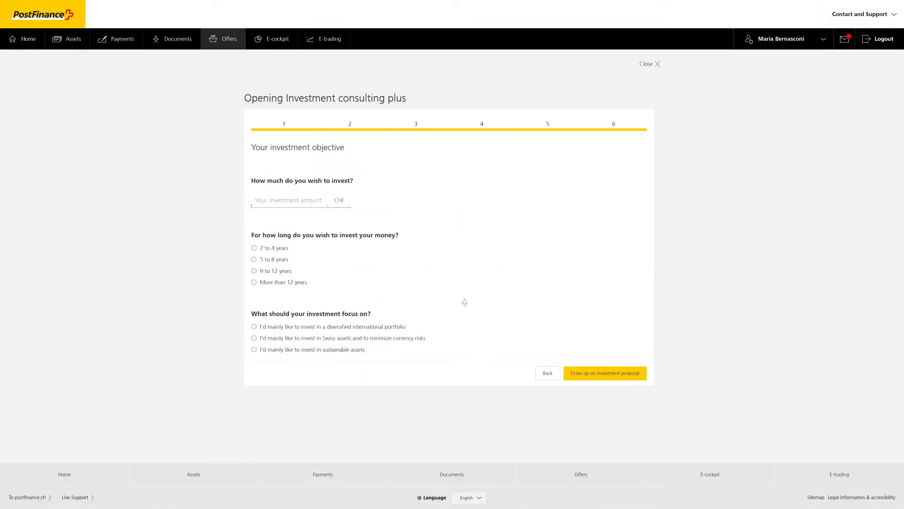
type("9'000")
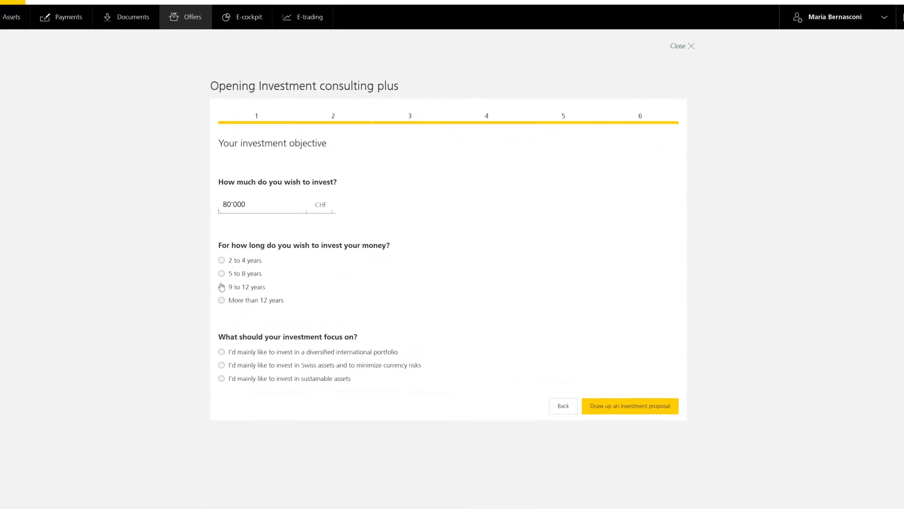
left_click(222, 286)
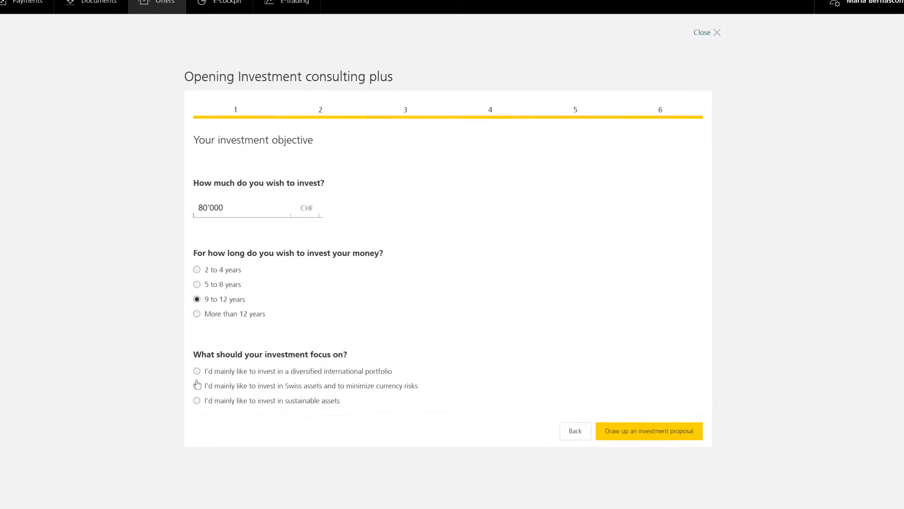
left_click(197, 386)
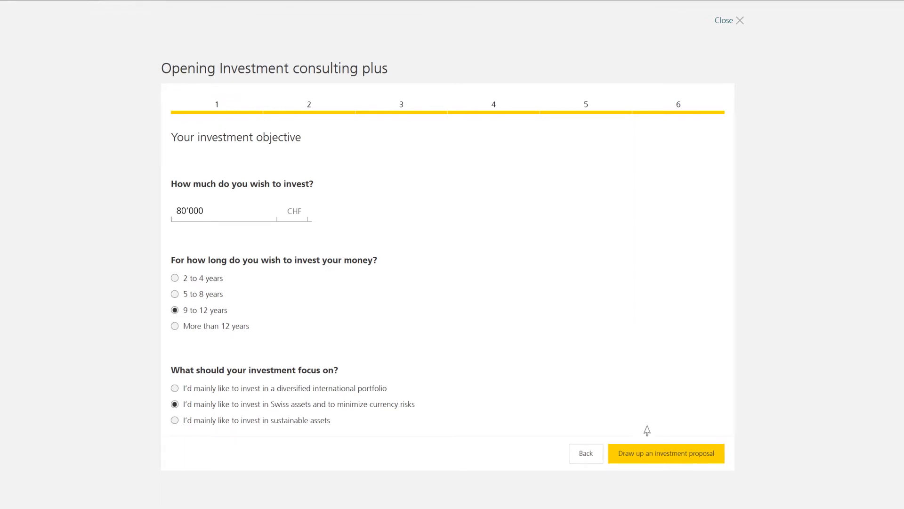
left_click(665, 453)
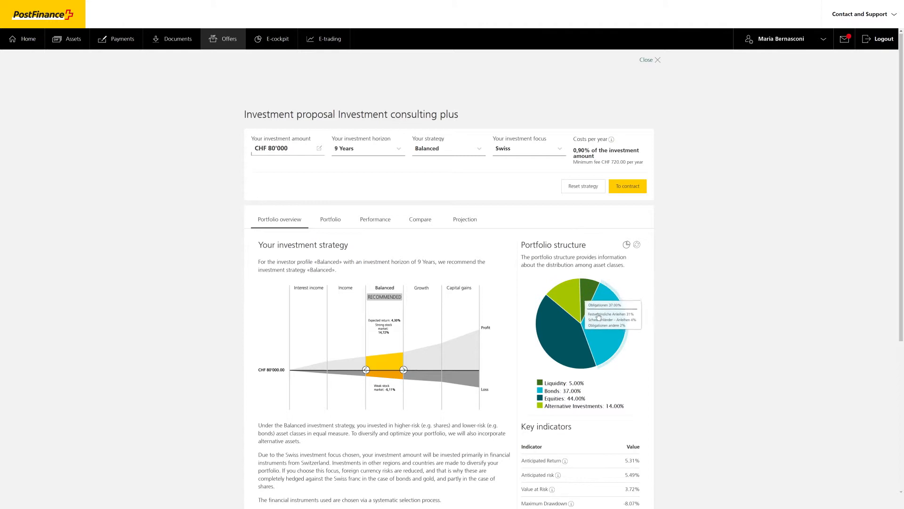
scroll("down", 3)
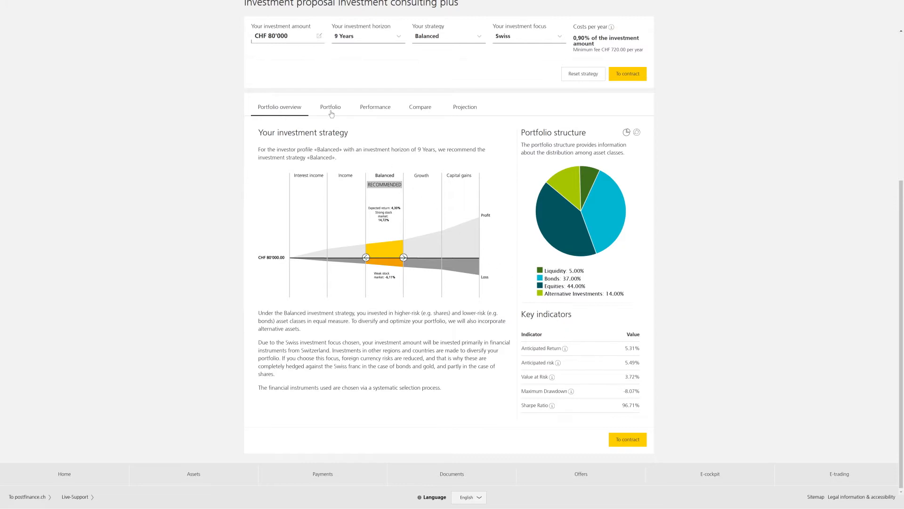
Step: Modify the BlackRock bond index fund in the Portfolio tab, entering CHF 3'100
left_click(331, 106)
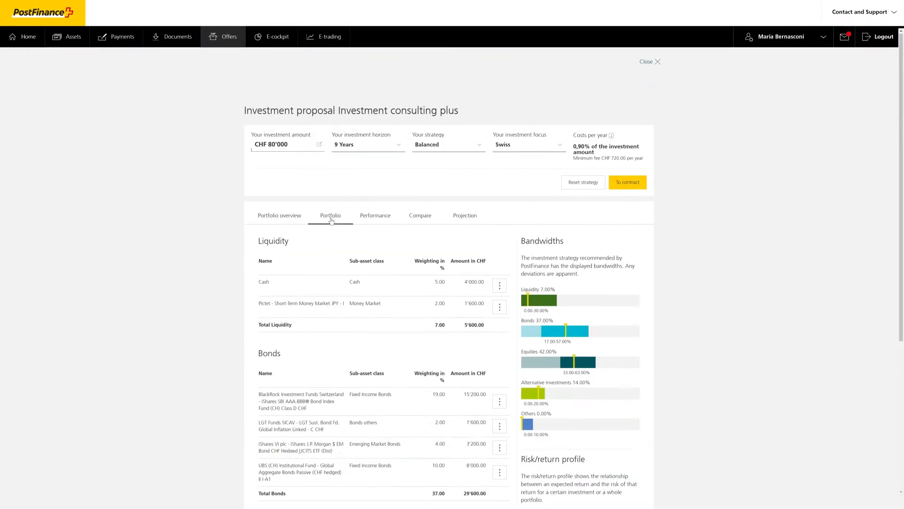
scroll("down", 3)
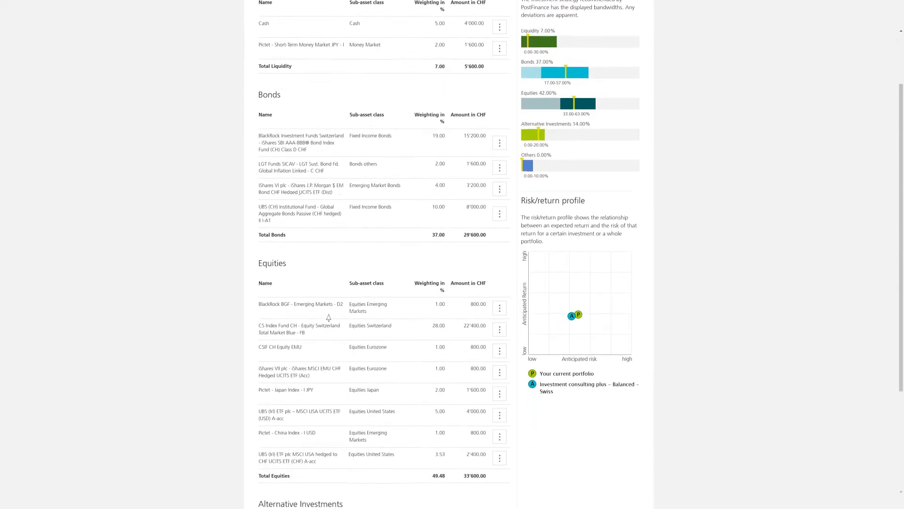
scroll("down", 3)
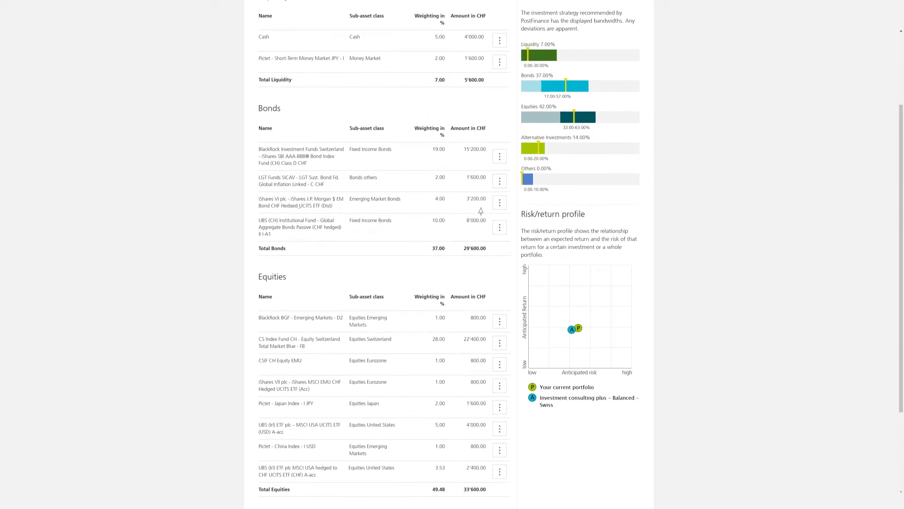
left_click(498, 156)
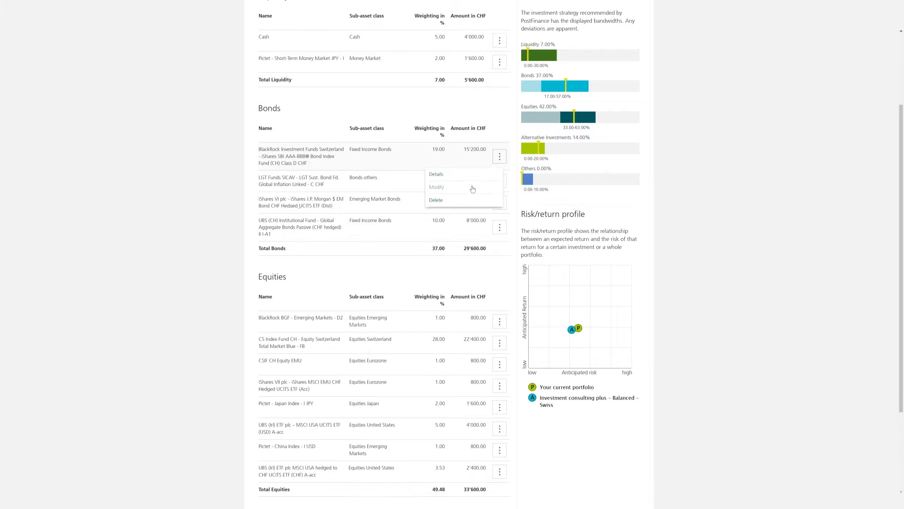
left_click(436, 187)
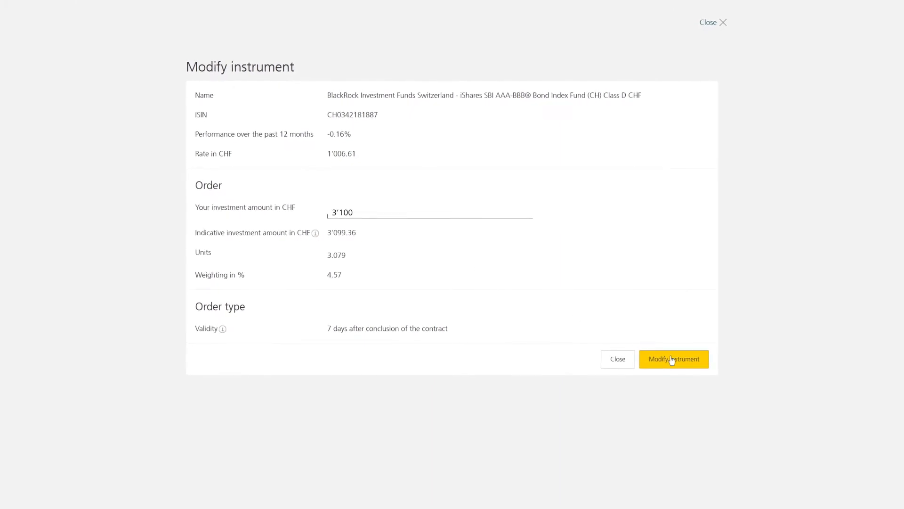
Step: Confirm CHF 3'100 for the bond fund and open the Add instruments catalogue
left_click(673, 359)
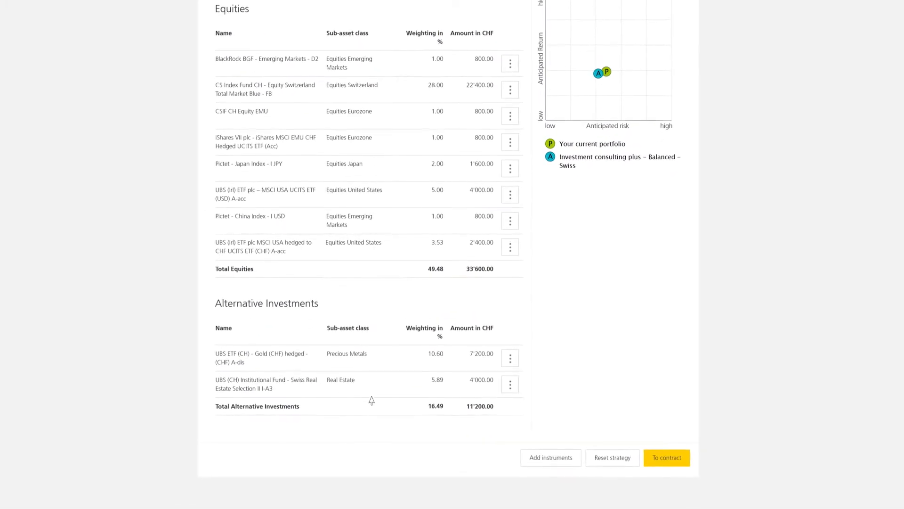
scroll("down", 3)
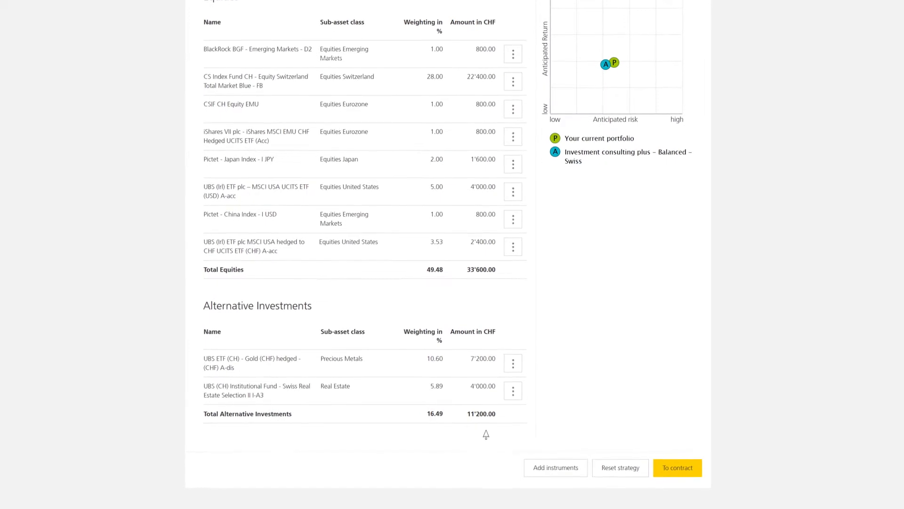
scroll("down", 3)
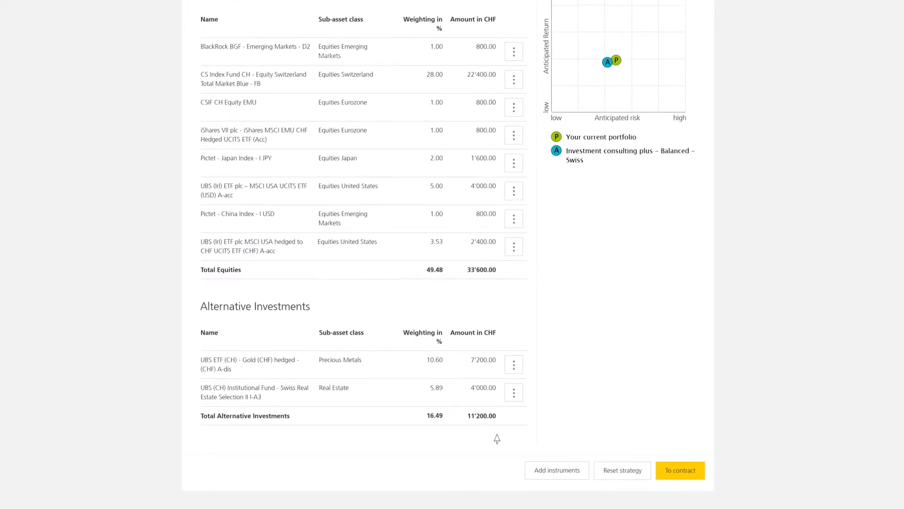
left_click(556, 470)
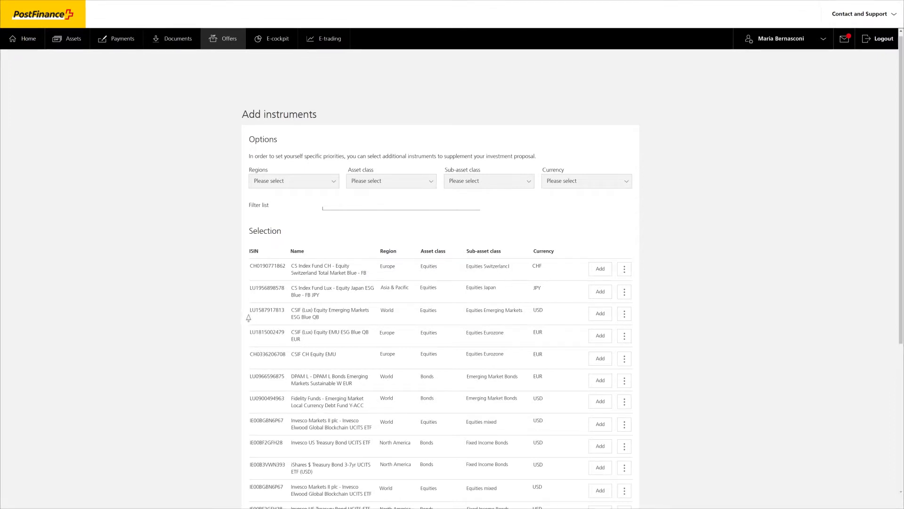
mouse_move(308, 182)
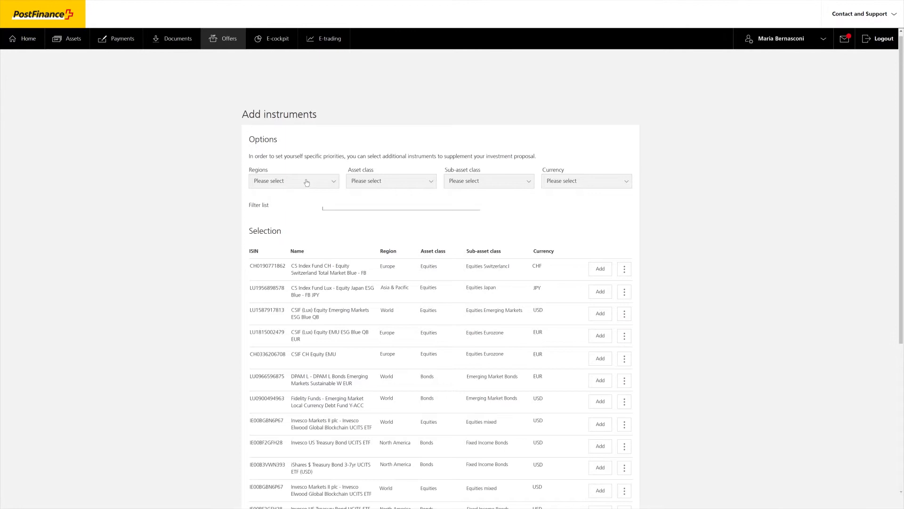
Step: Filter instruments to World bonds, review the CS global bond aggregate fund details, then close
left_click(390, 181)
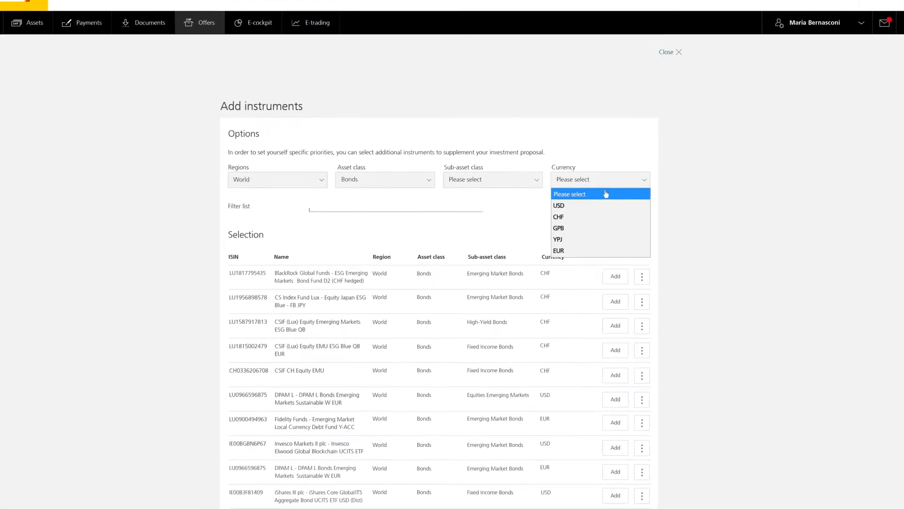
left_click(557, 216)
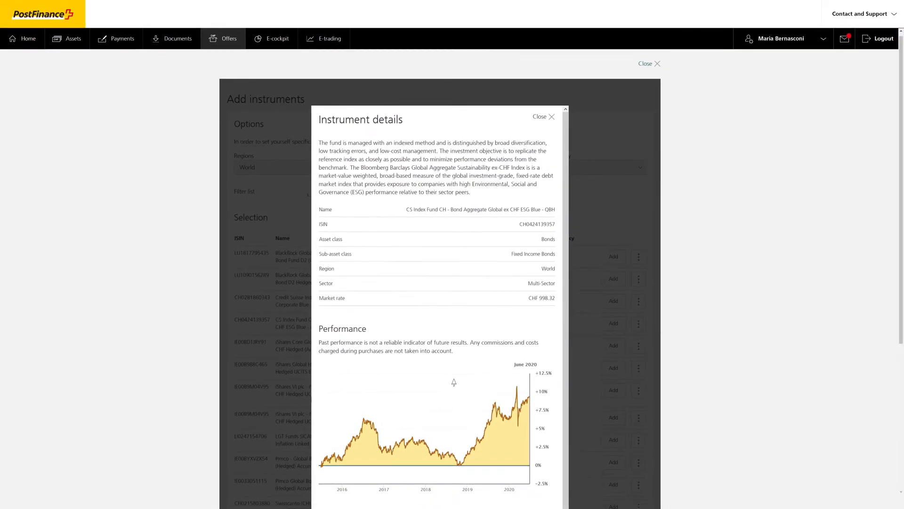
scroll("down", 3)
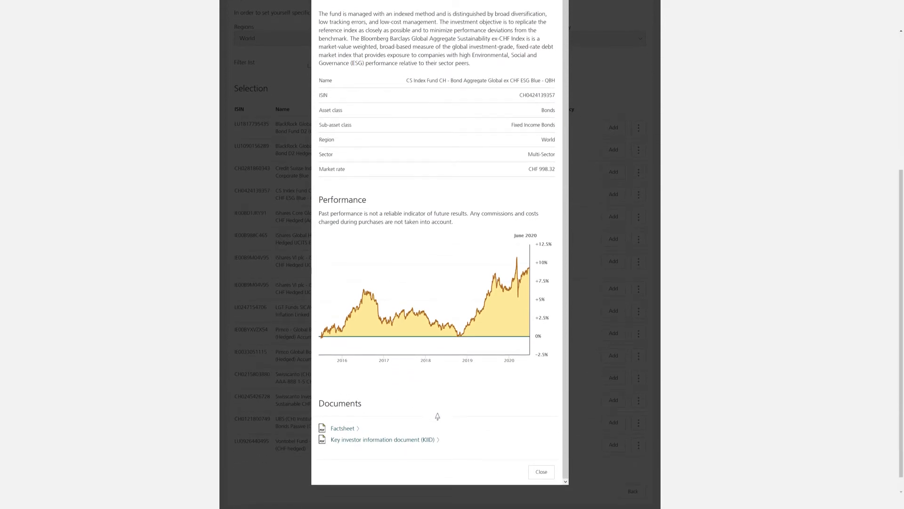
left_click(540, 471)
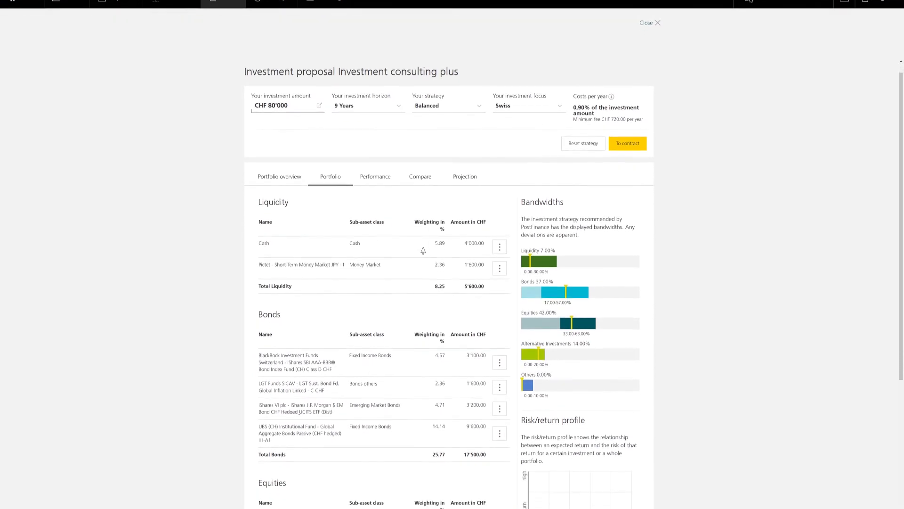
Step: Review the proposed holdings and open the Compare with investment strategy dropdown
scroll("down", 3)
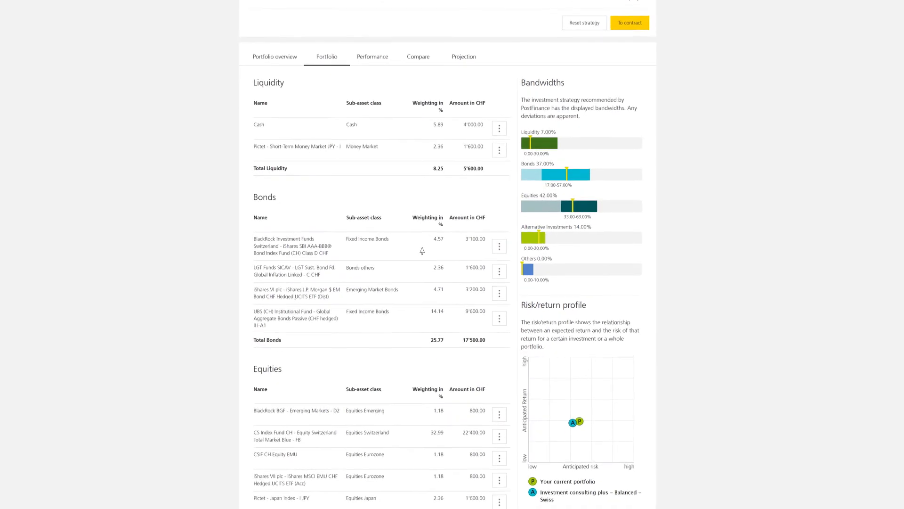
scroll("down", 3)
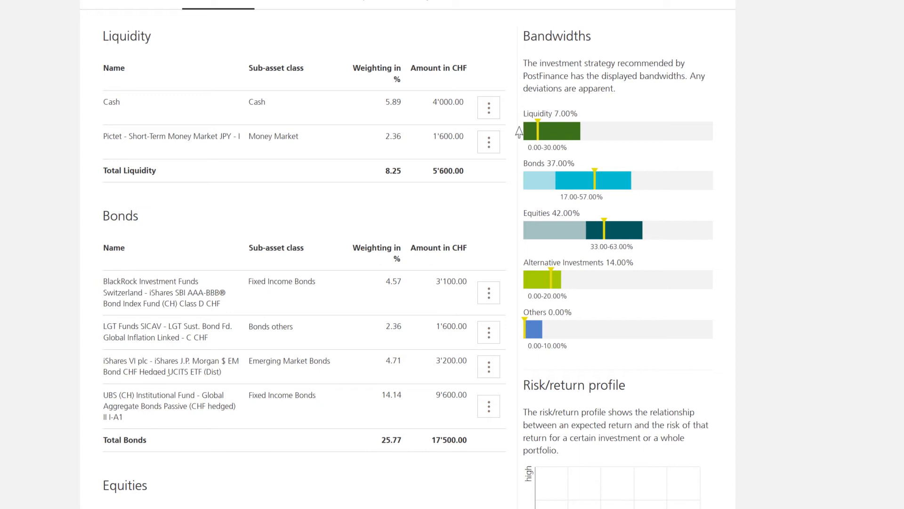
mouse_move(518, 323)
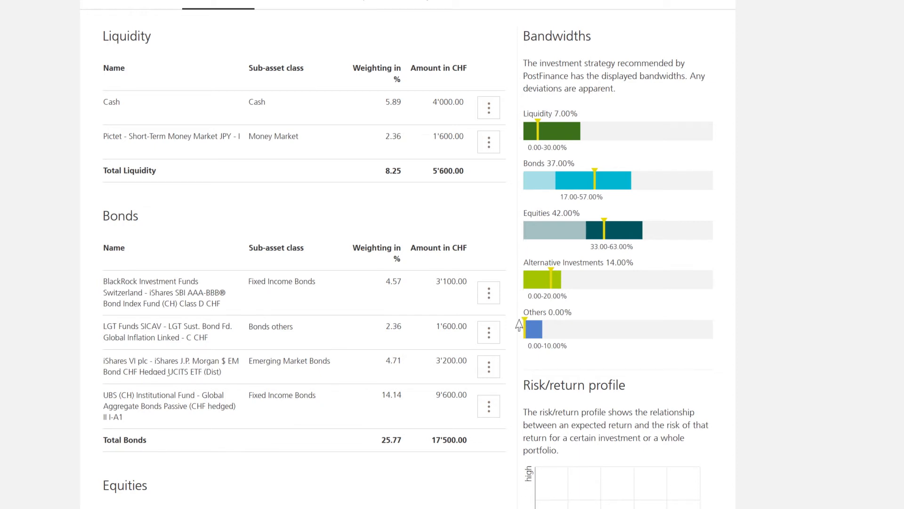
scroll("down", 3)
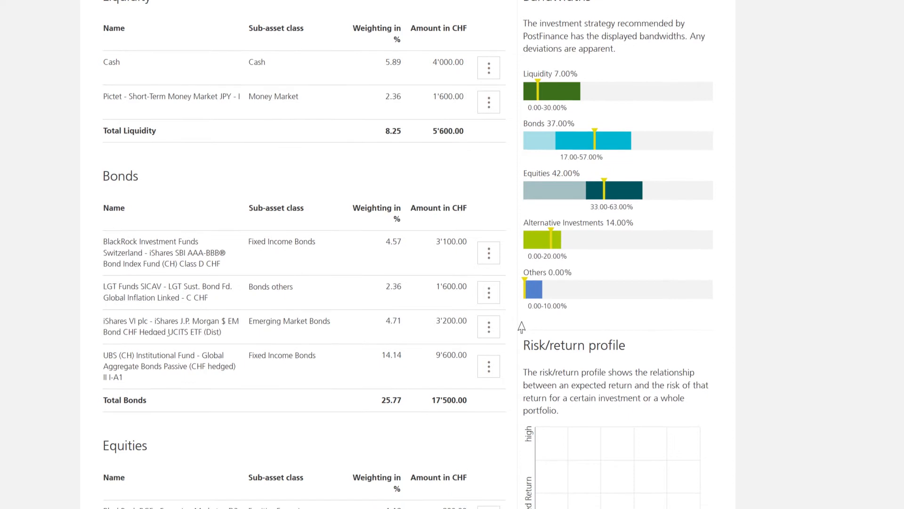
scroll("down", 3)
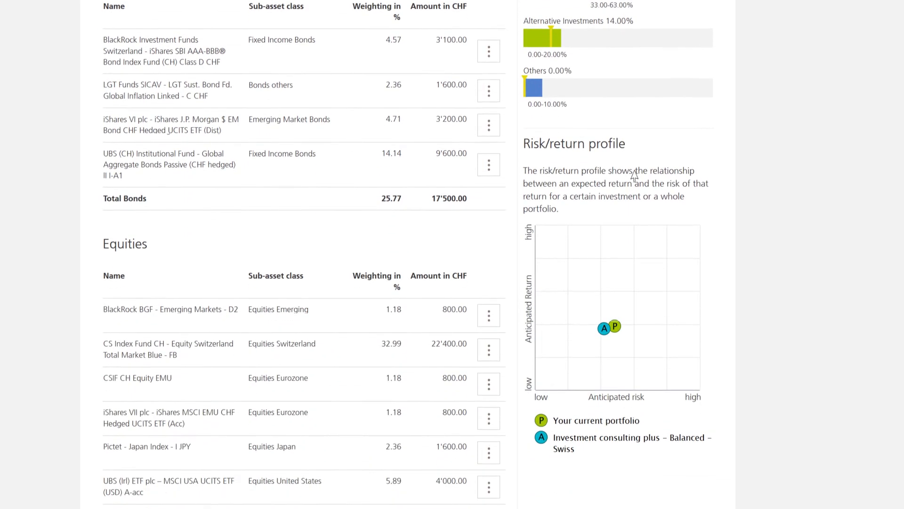
scroll("down", 3)
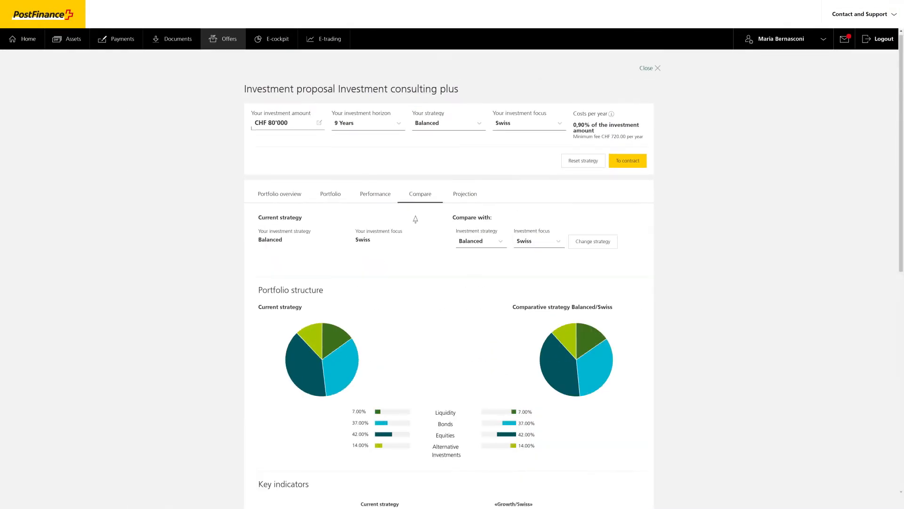
left_click(480, 240)
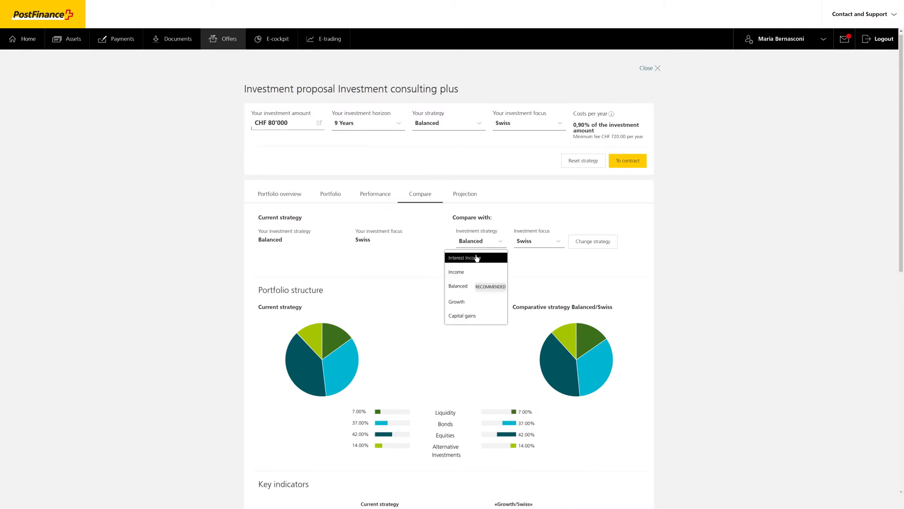
Step: Compare against Growth/Swiss and review indicators, performance, projection and risk/return
left_click(456, 302)
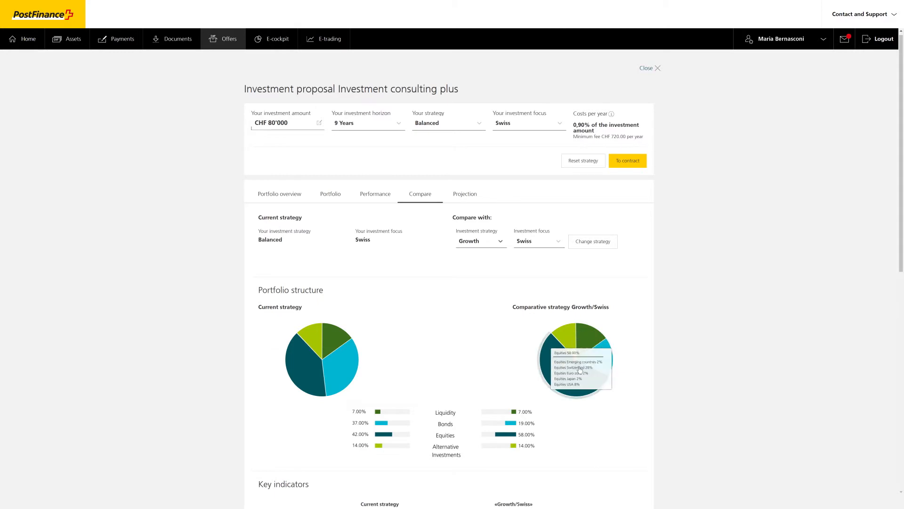
scroll("down", 3)
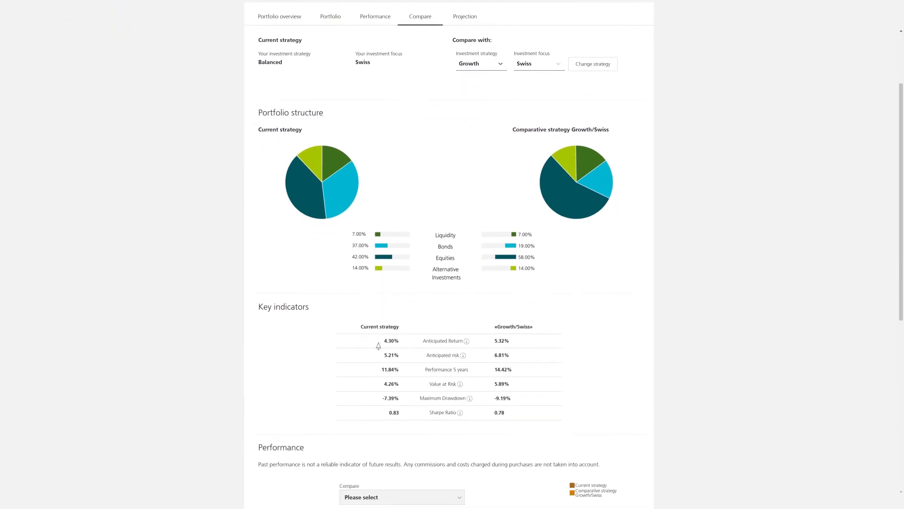
scroll("down", 3)
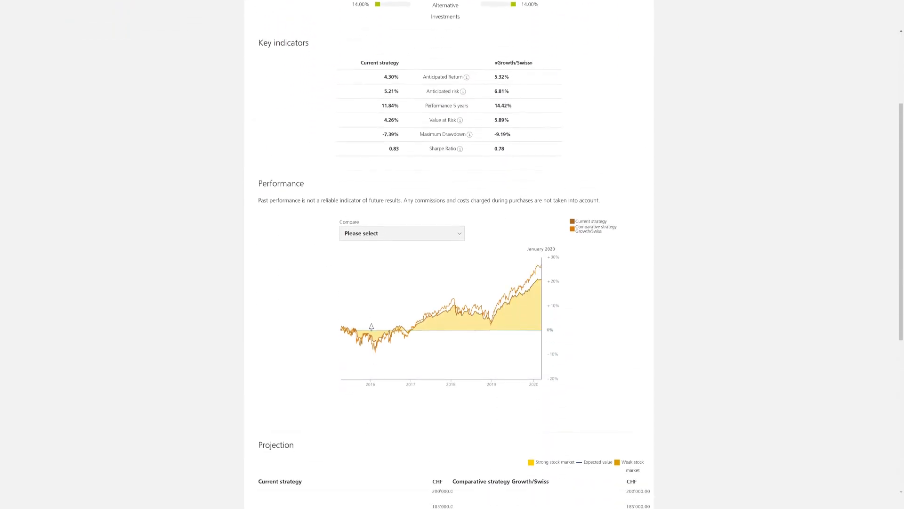
scroll("down", 3)
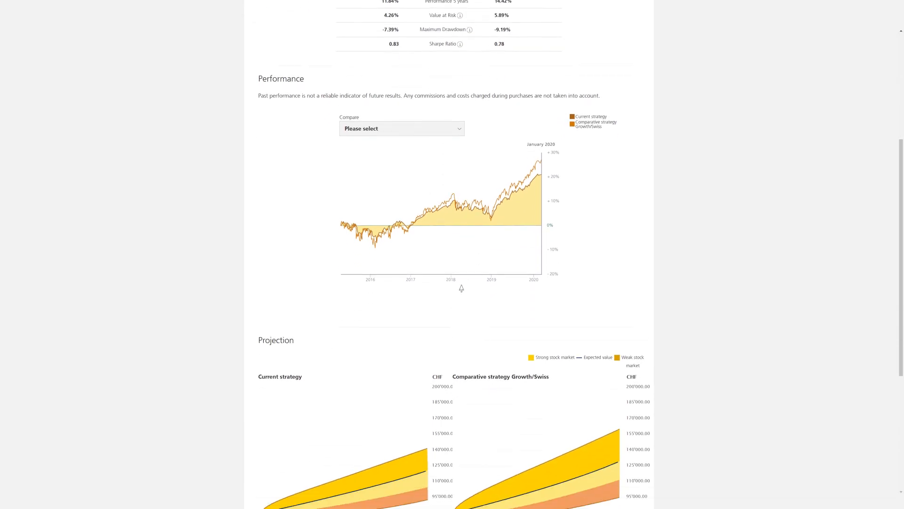
scroll("down", 3)
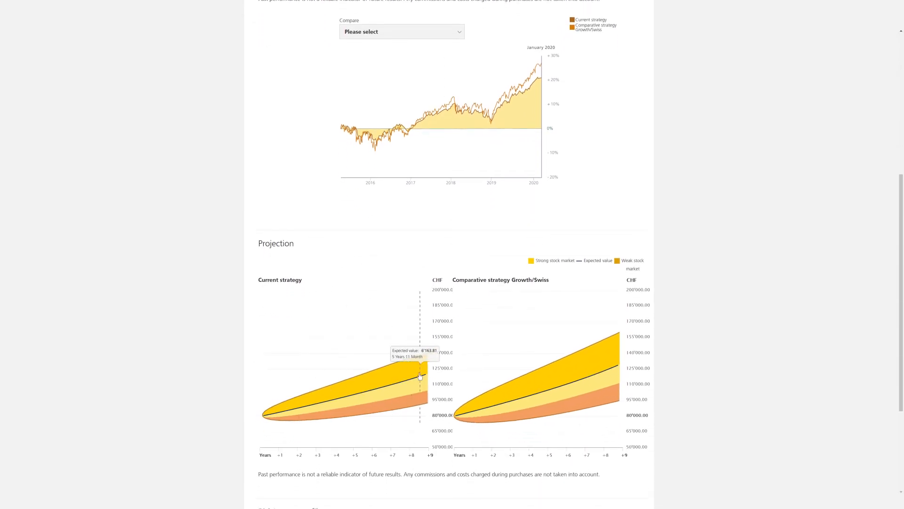
scroll("down", 3)
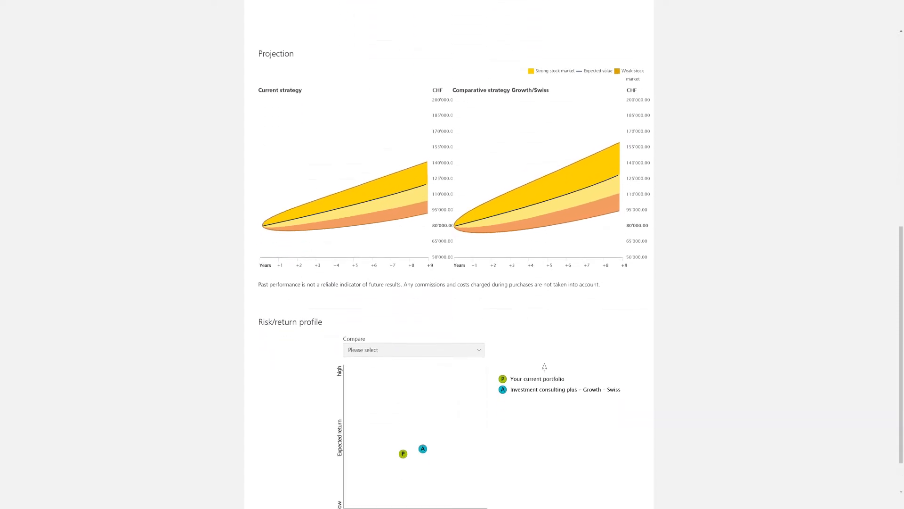
scroll("down", 3)
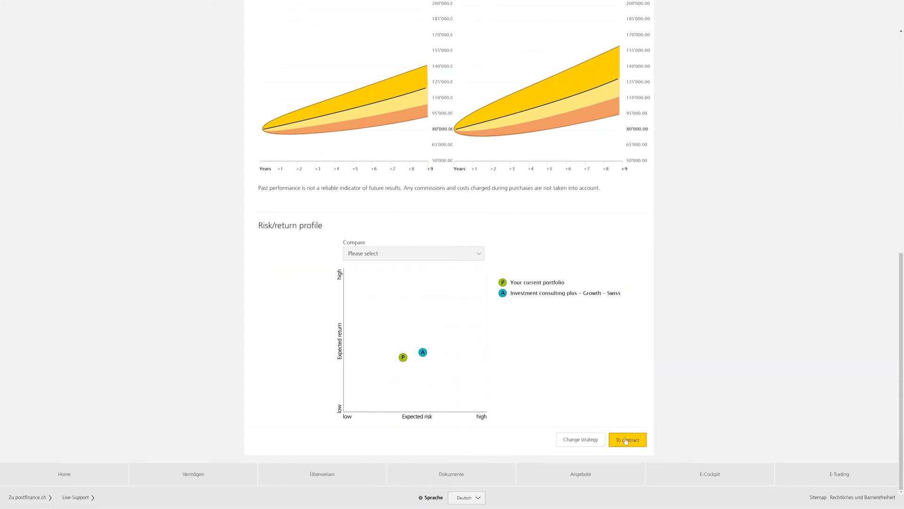
Step: Open the contract summary (CHF 75'923.42 net) and accept the subscriber conditions
left_click(627, 439)
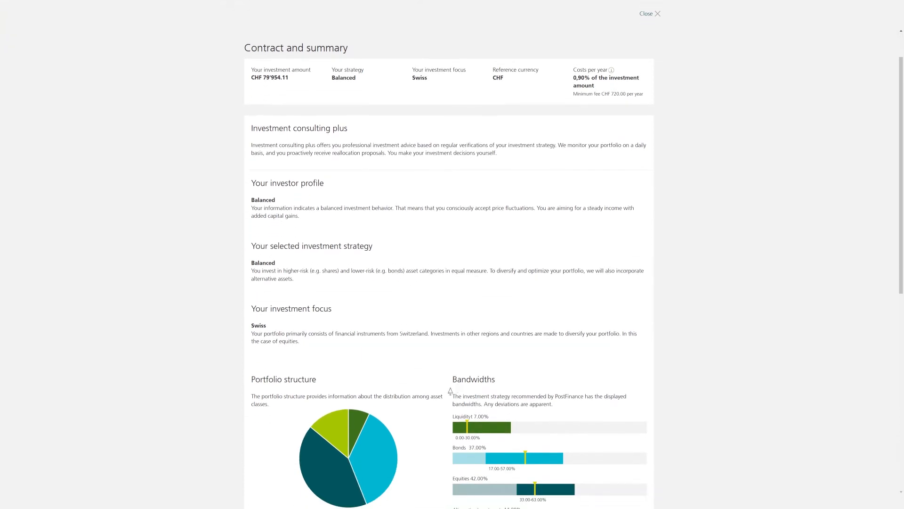
scroll("down", 3)
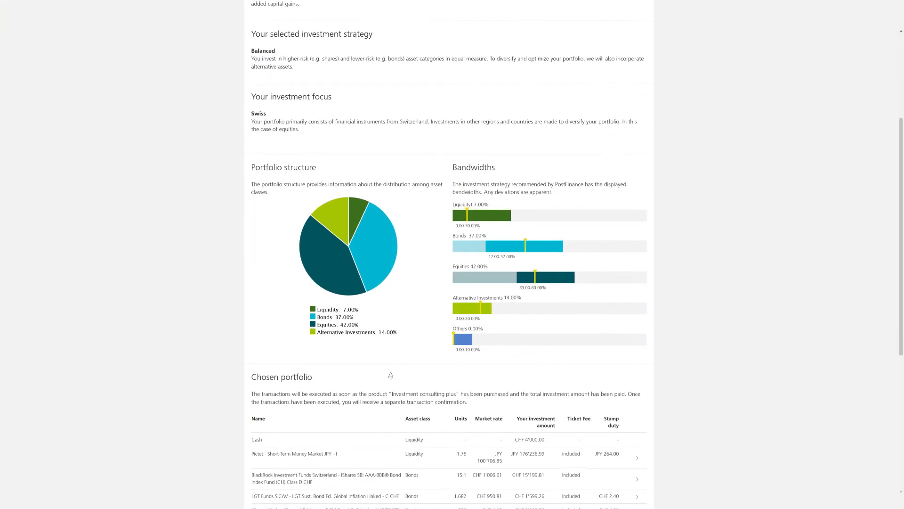
scroll("down", 3)
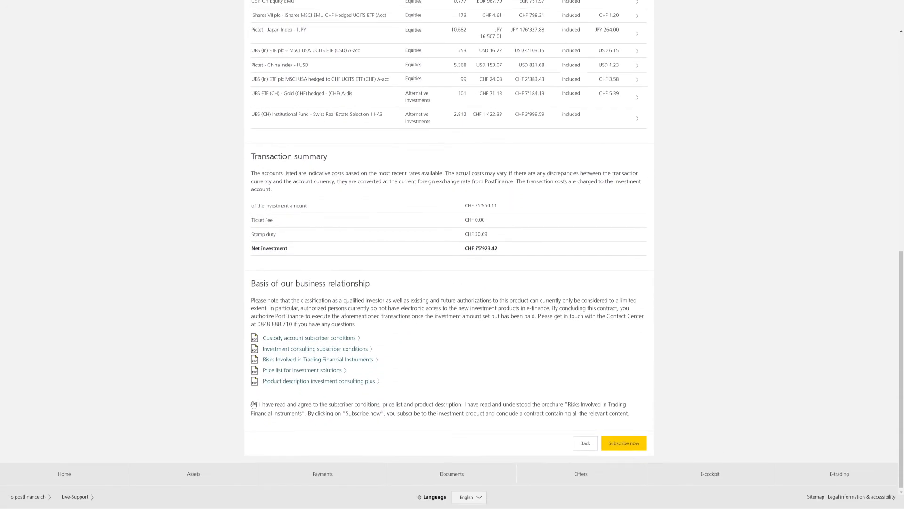
left_click(254, 403)
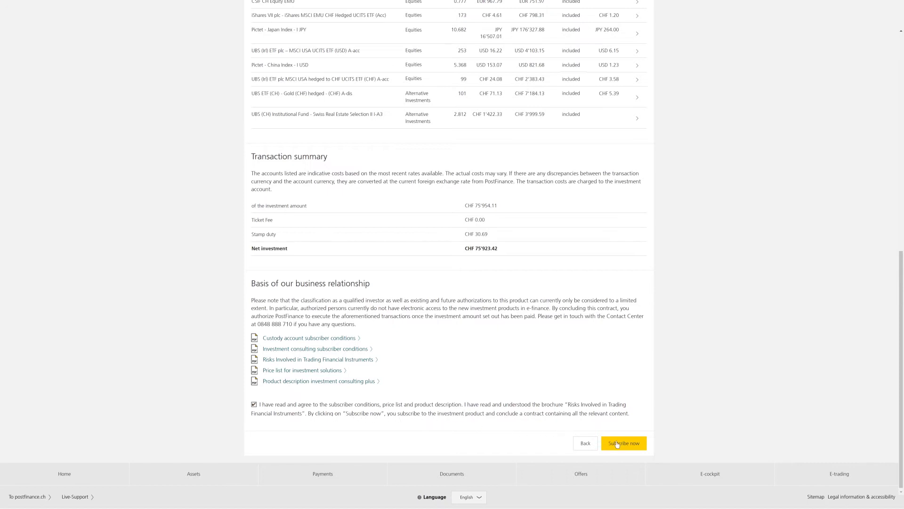
Step: Subscribe, then send CHF 80'000 via the Investment consulting plus tile's Transfer action
left_click(623, 442)
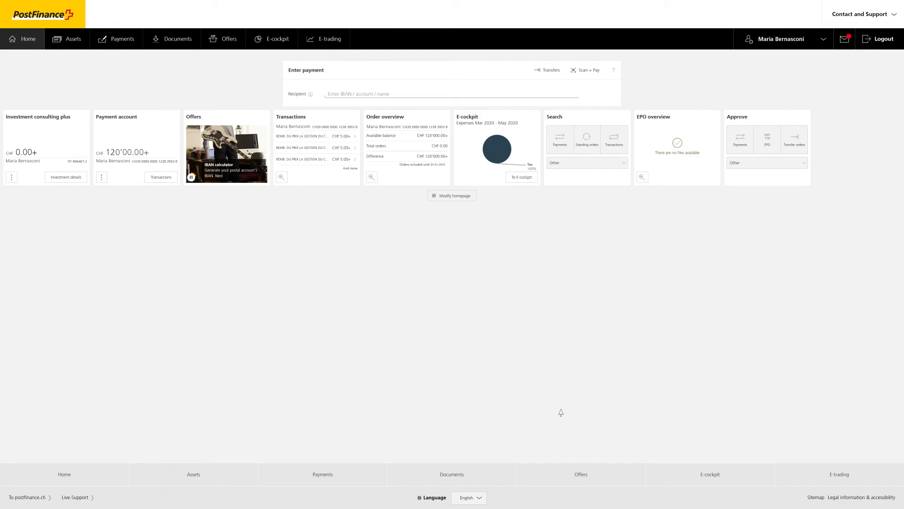
mouse_move(322, 277)
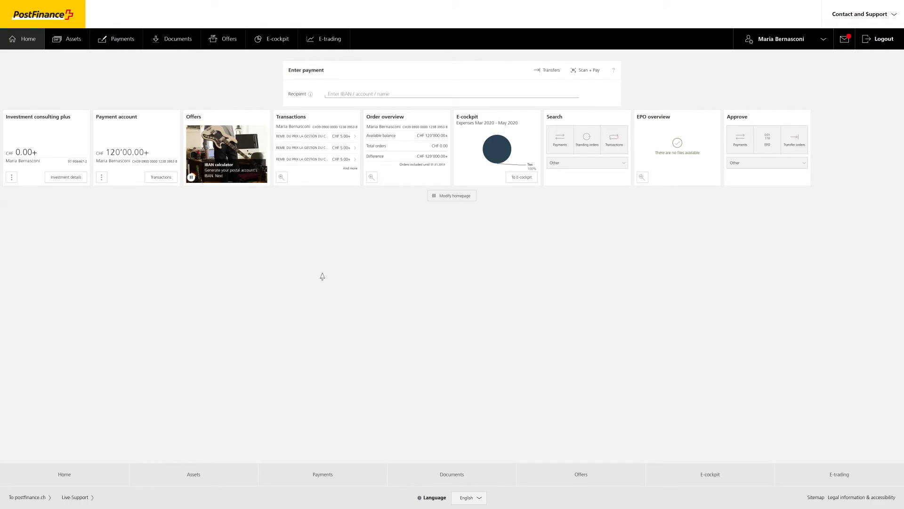
mouse_move(74, 135)
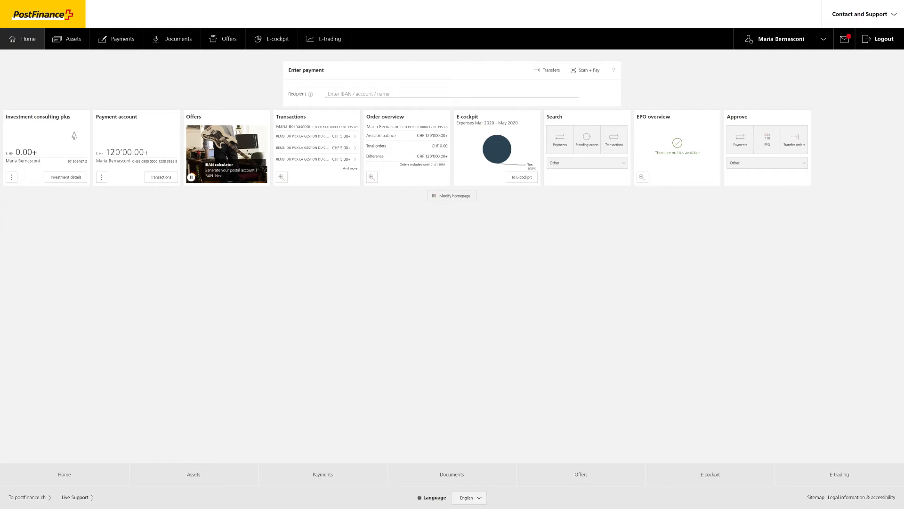
mouse_move(22, 126)
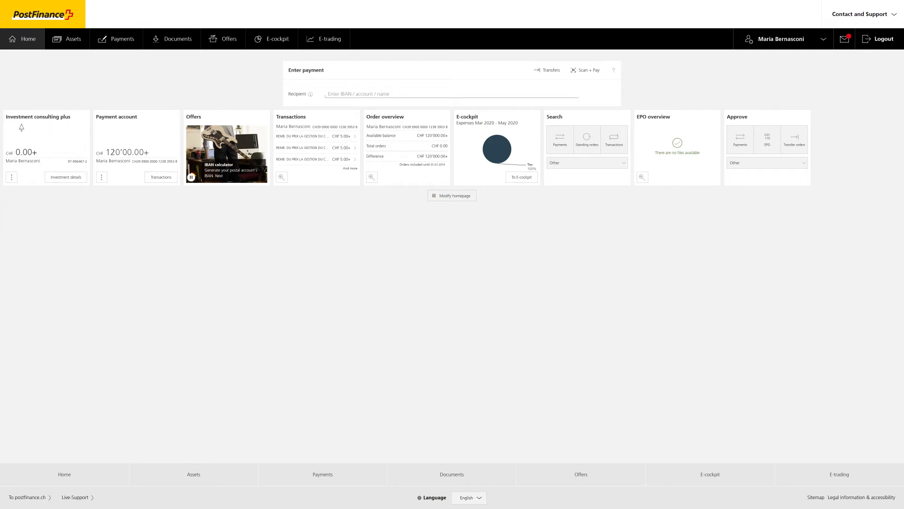
left_click(11, 177)
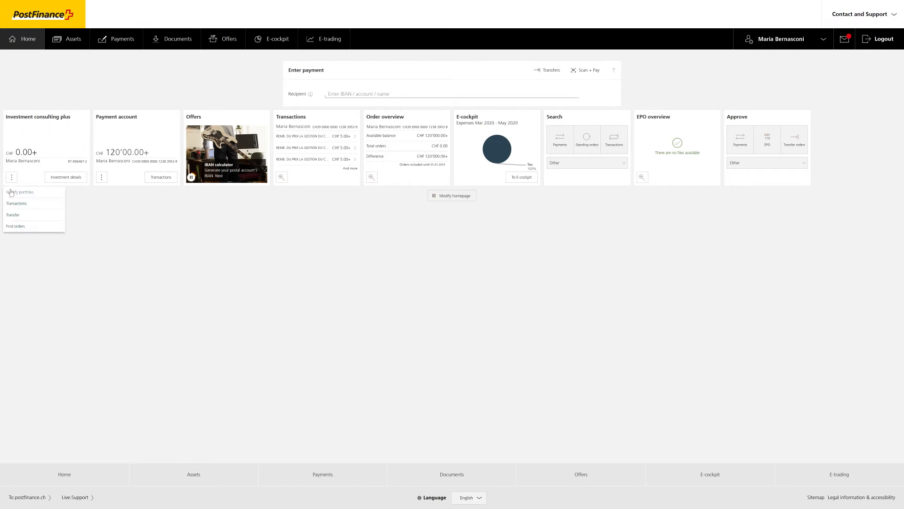
mouse_move(13, 214)
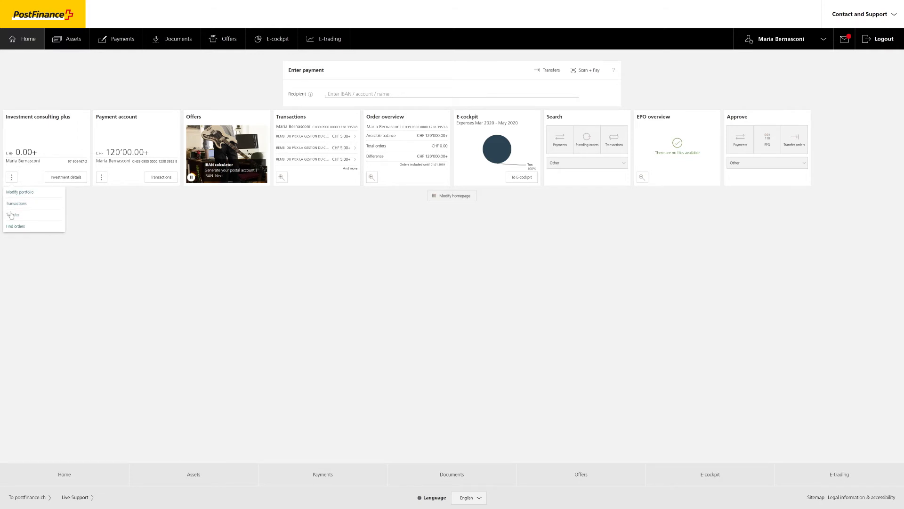
left_click(13, 214)
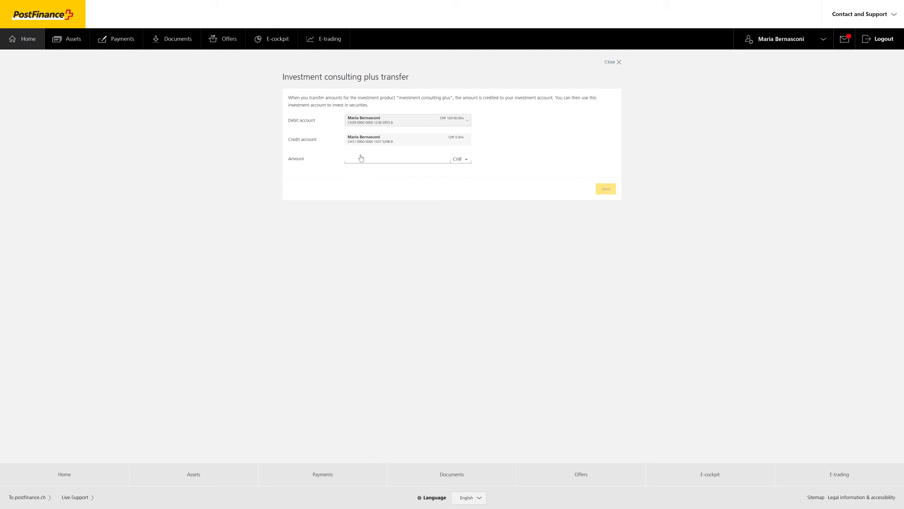
type("80'000")
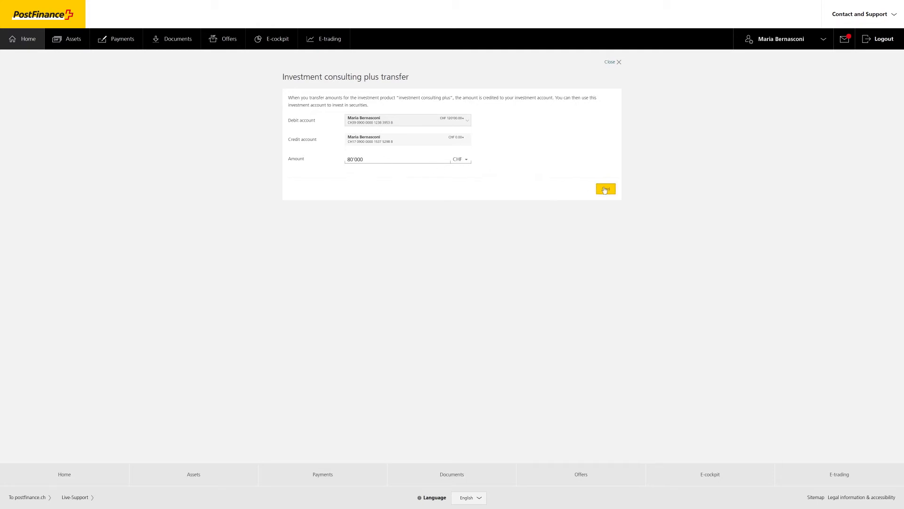
left_click(605, 188)
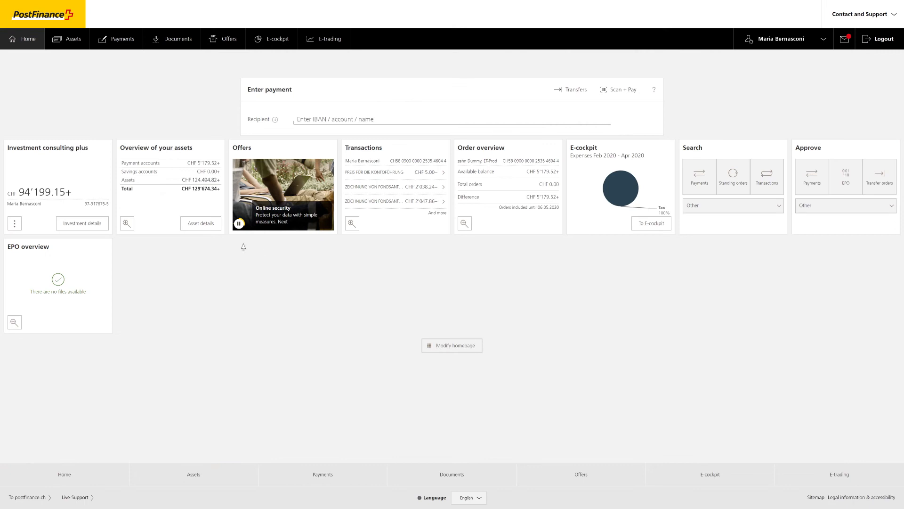
mouse_move(85, 225)
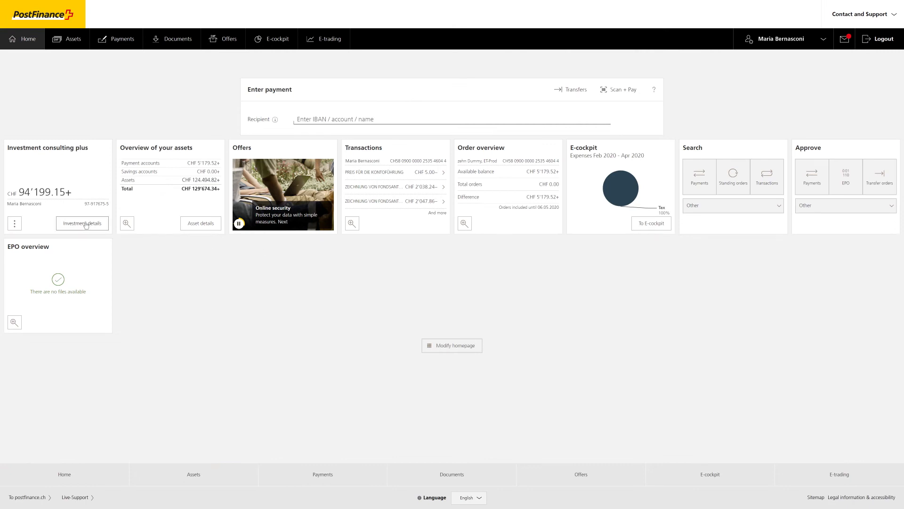
Step: Open the portfolio's investment details and benchmark it against the Swiss Bond Index AAA-BBB Total Return
left_click(82, 223)
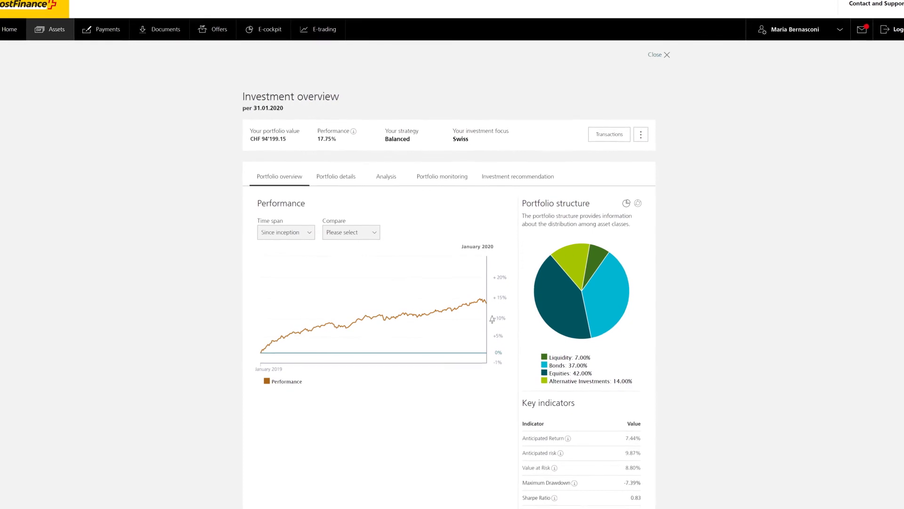
left_click(348, 231)
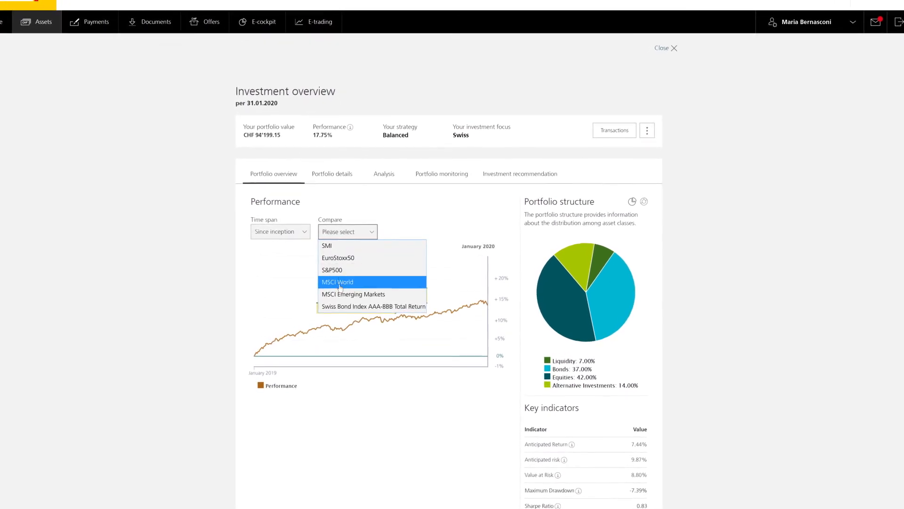
left_click(373, 306)
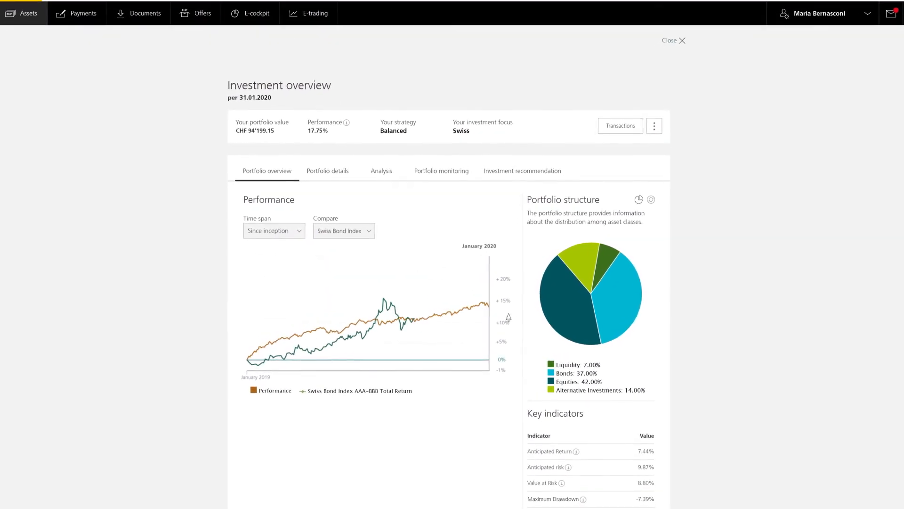
scroll("down", 3)
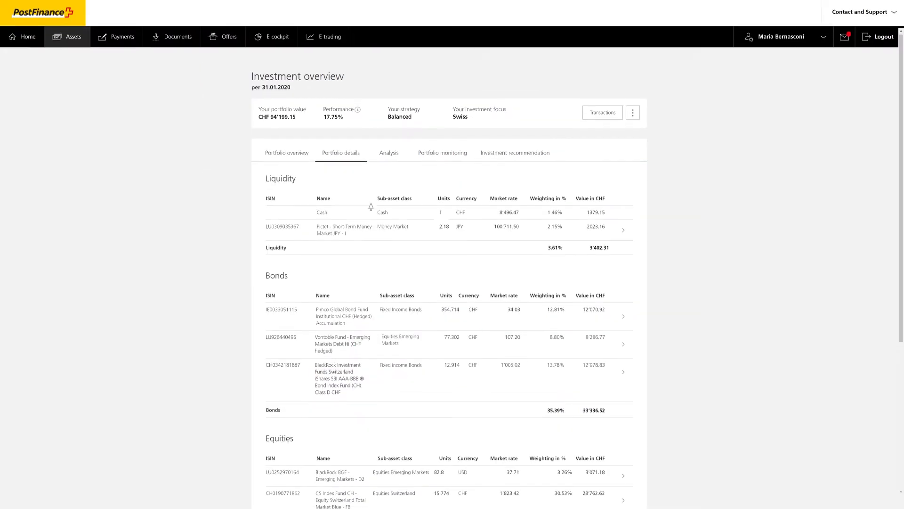
Step: Review the Analysis tab's performance history, 52.54% USD currency breakdown and asset-class bandwidths
scroll("down", 3)
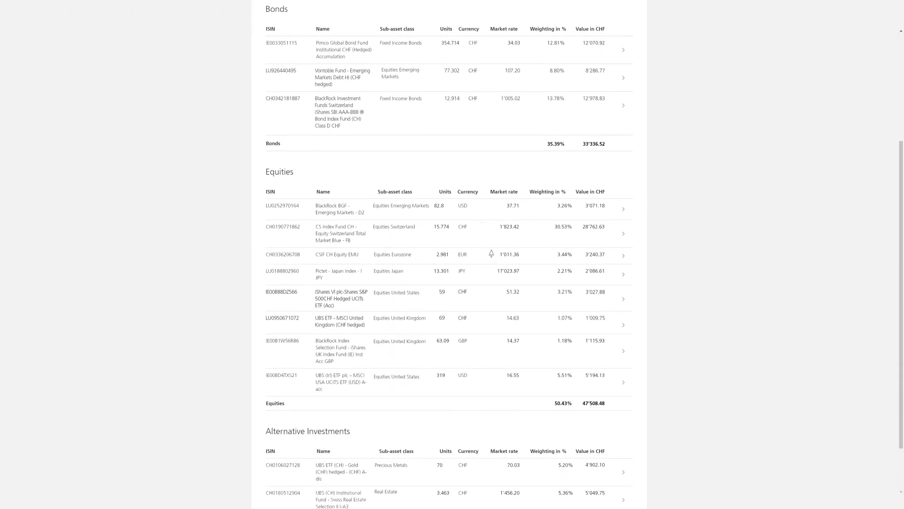
left_click(388, 154)
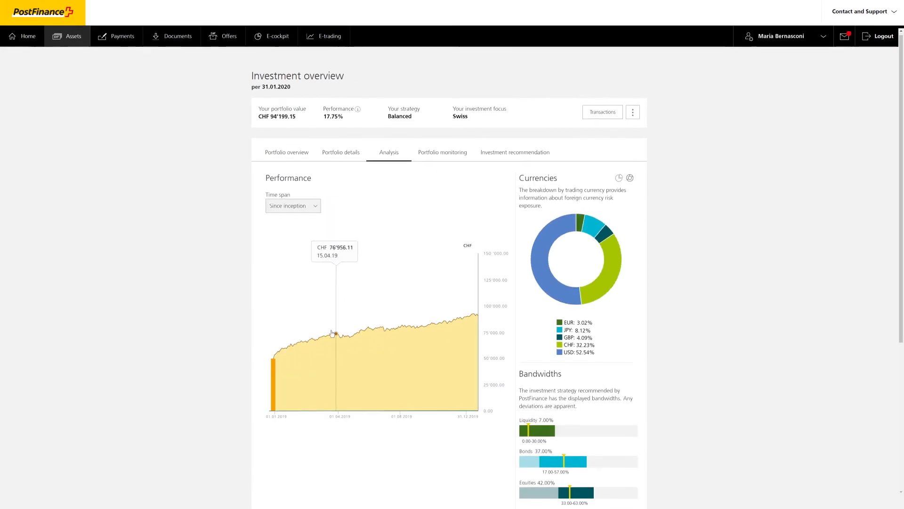
scroll("down", 3)
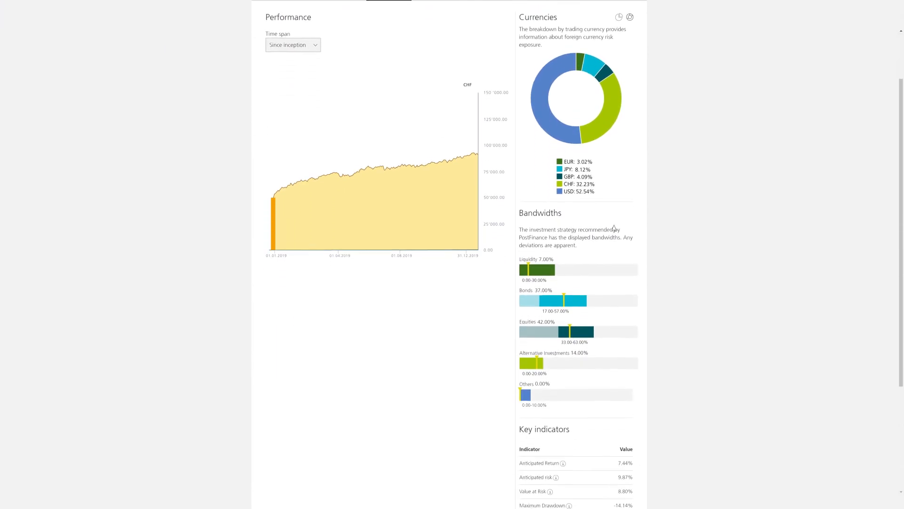
scroll("down", 3)
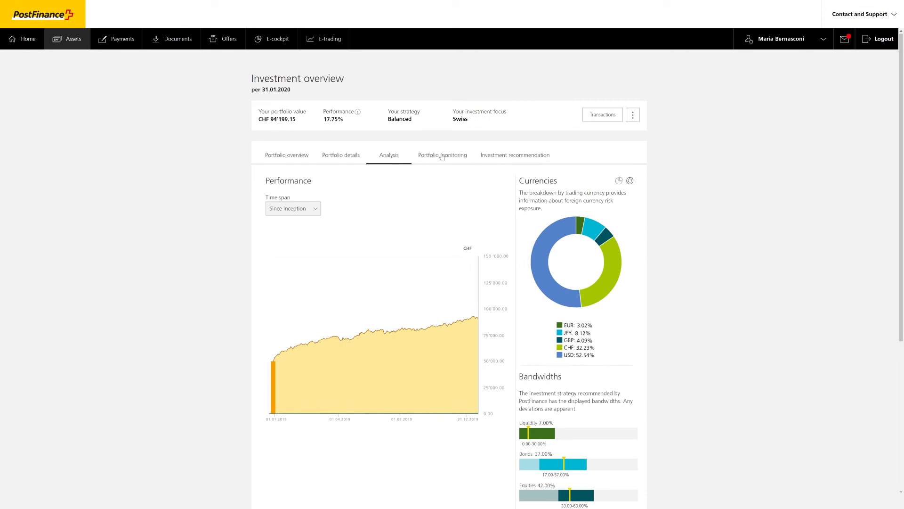
Step: Review Portfolio monitoring, confirming no bandwidth violation and no relevant deviations
left_click(443, 154)
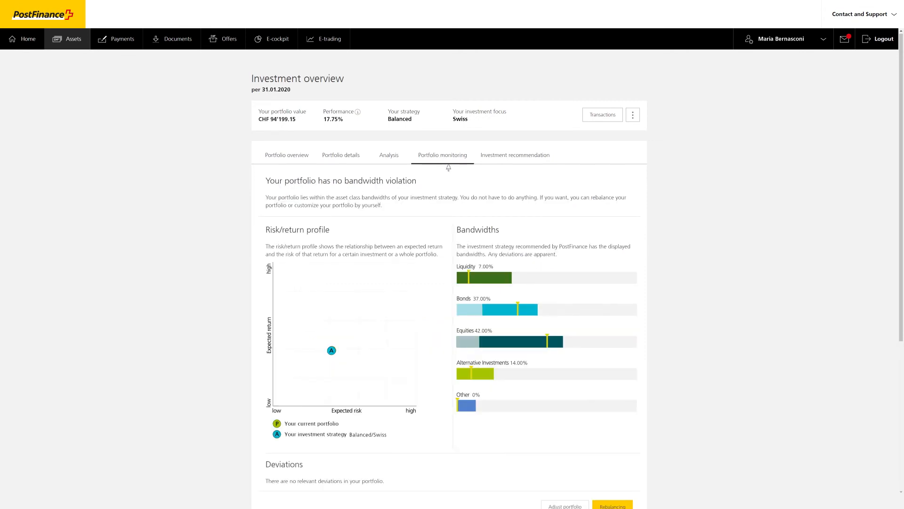
mouse_move(508, 264)
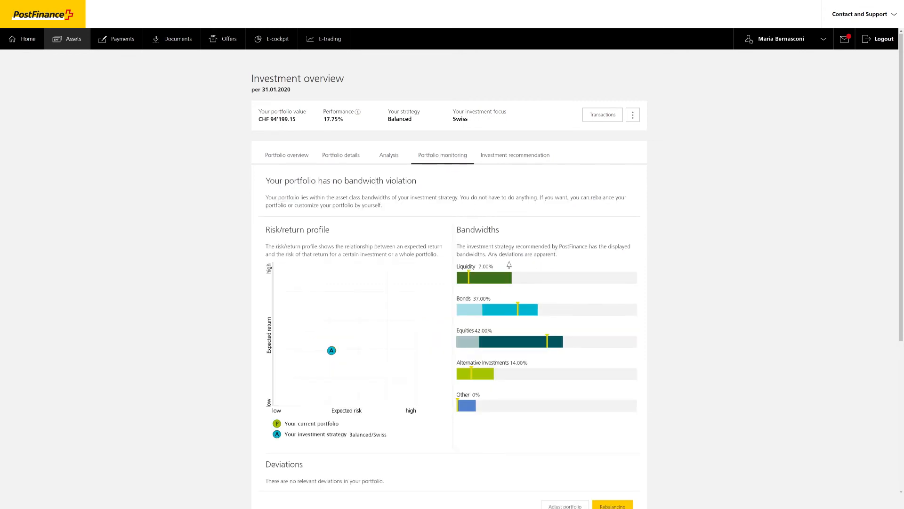
scroll("down", 3)
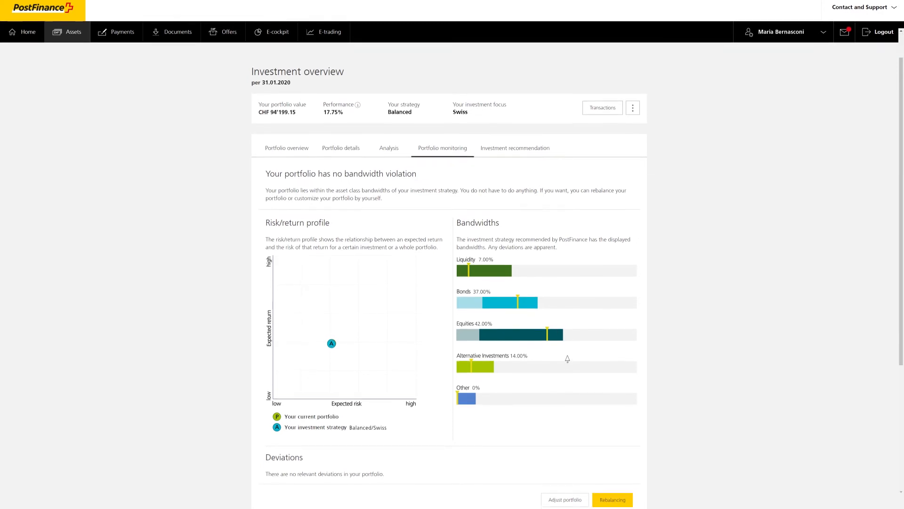
scroll("down", 3)
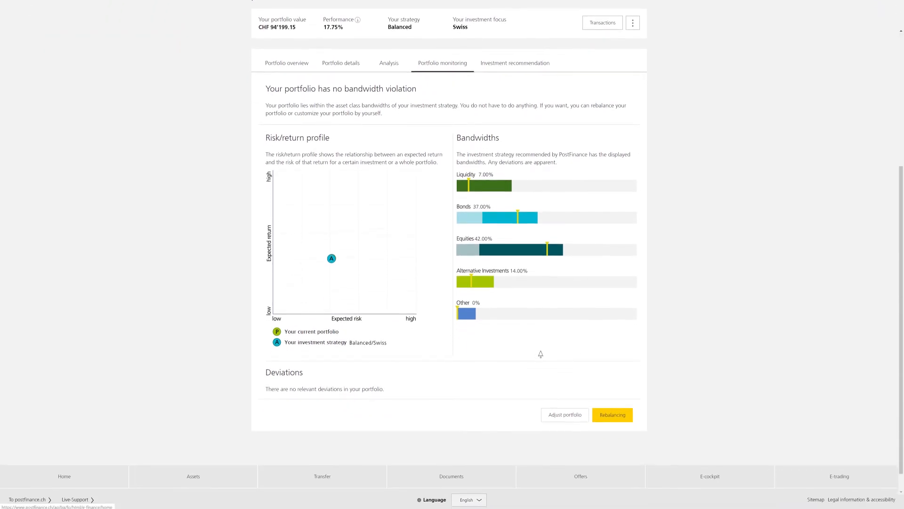
mouse_move(331, 257)
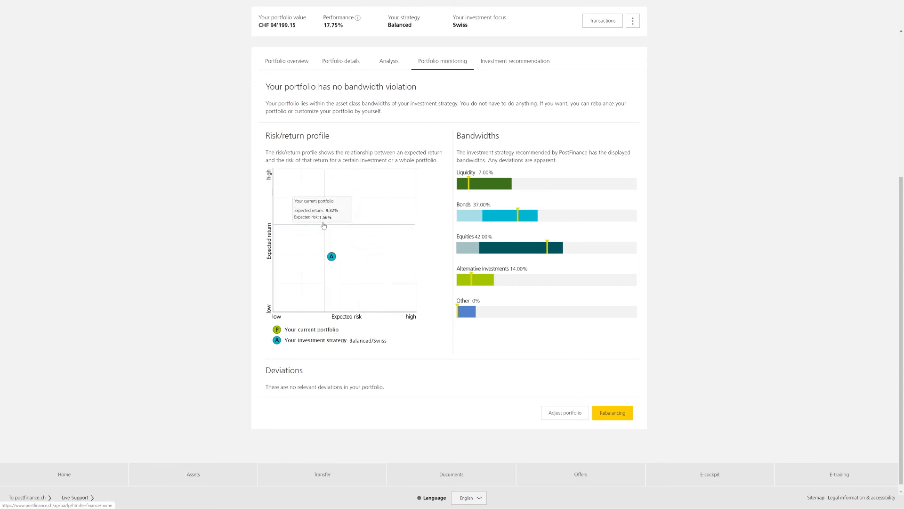
mouse_move(479, 344)
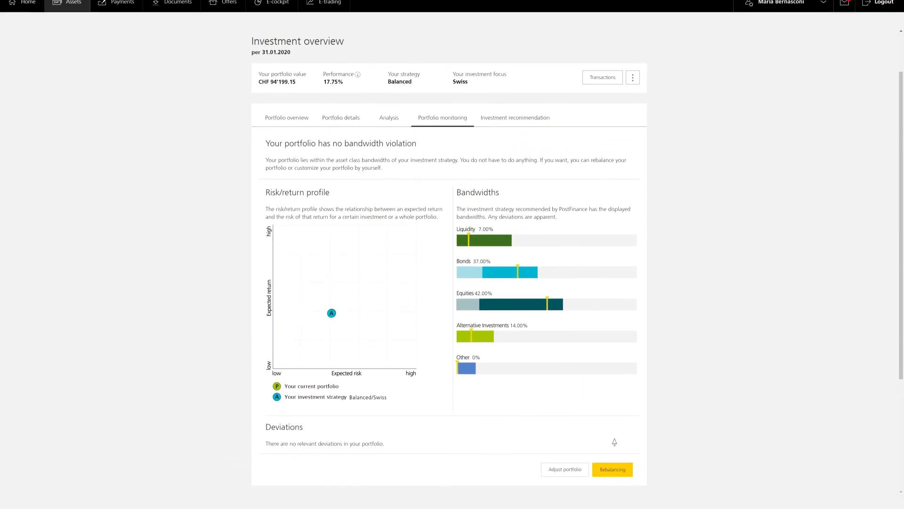
mouse_move(594, 452)
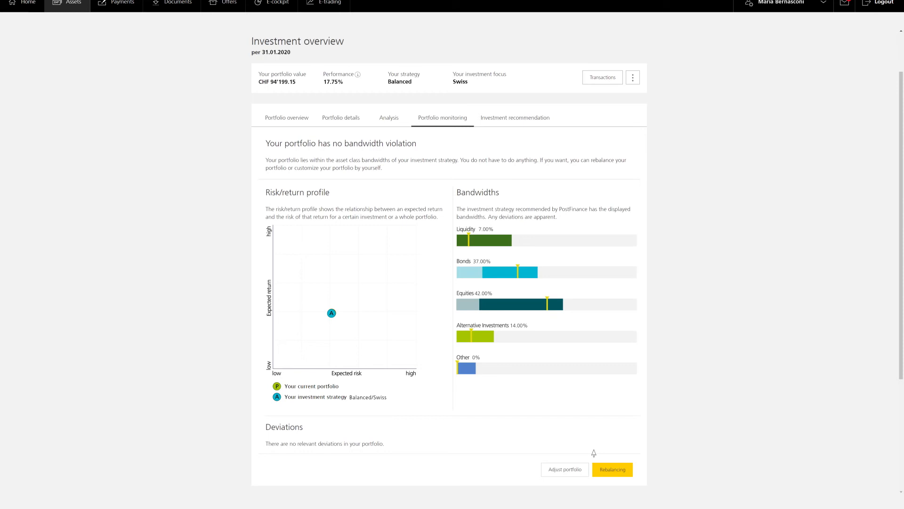
left_click(564, 469)
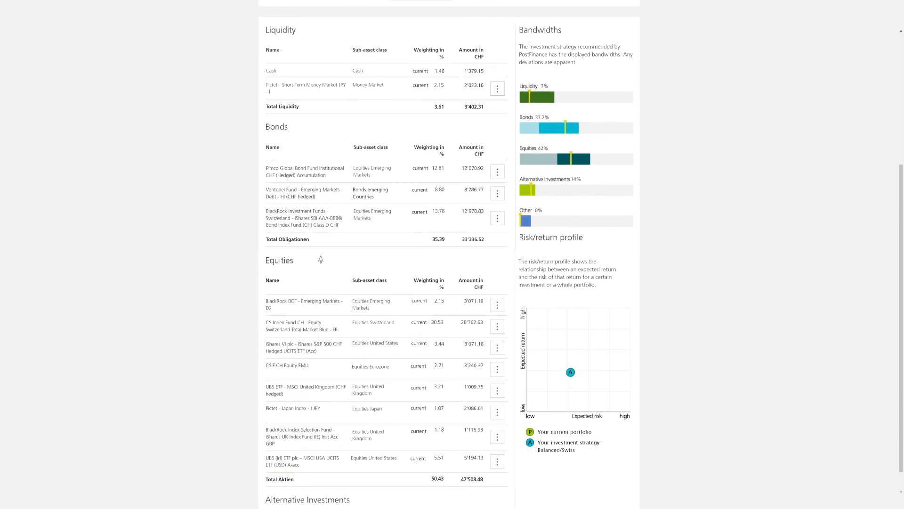
left_click(496, 311)
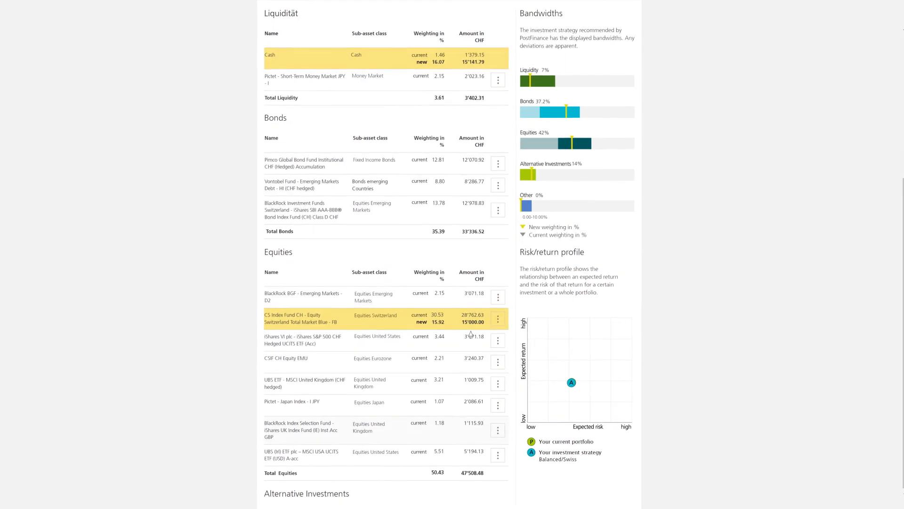
scroll("down", 3)
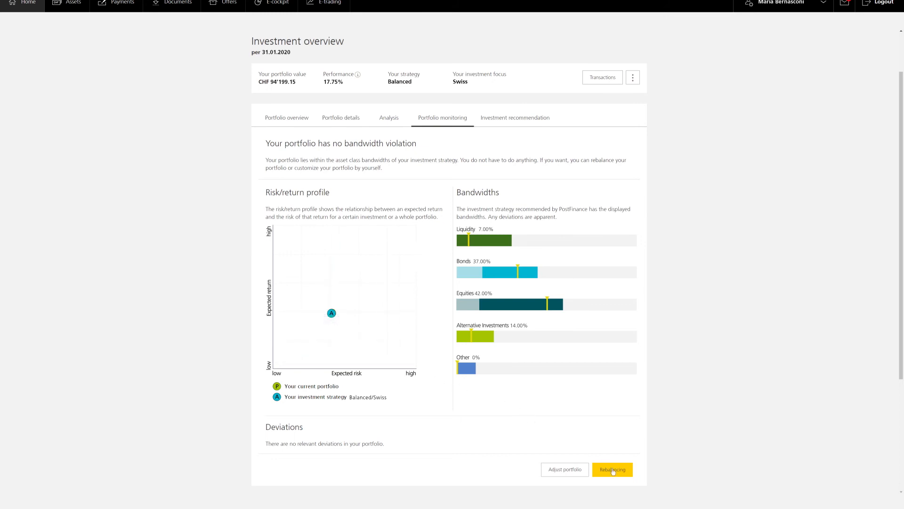
Step: Read through the Rebalancing recommendation's proposed new weightings and amounts per holding
left_click(612, 469)
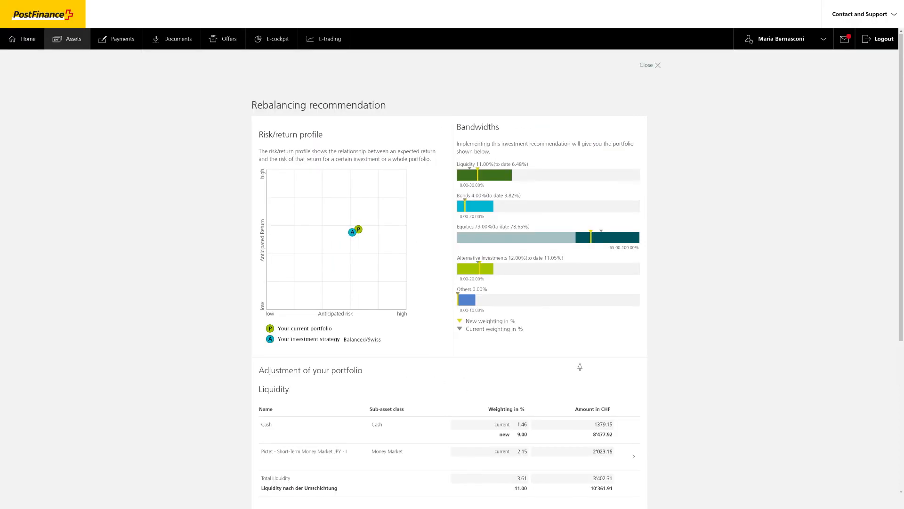
scroll("down", 3)
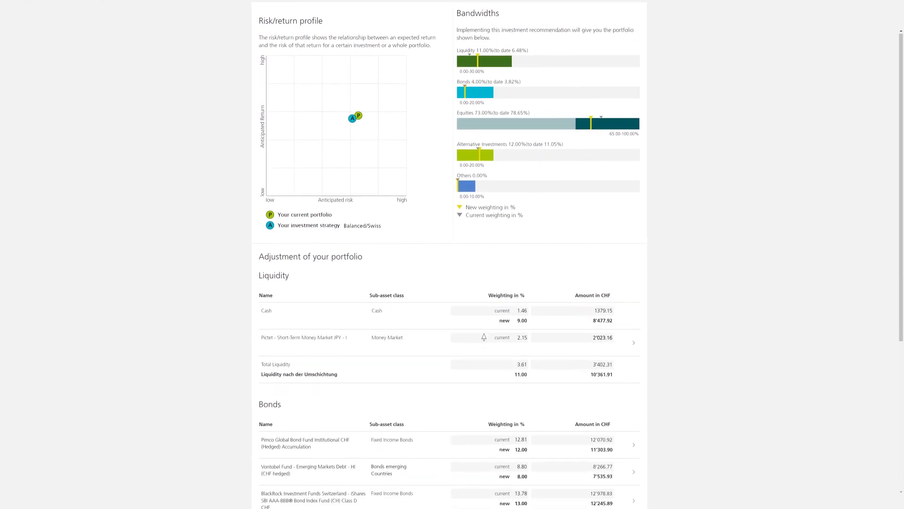
scroll("down", 3)
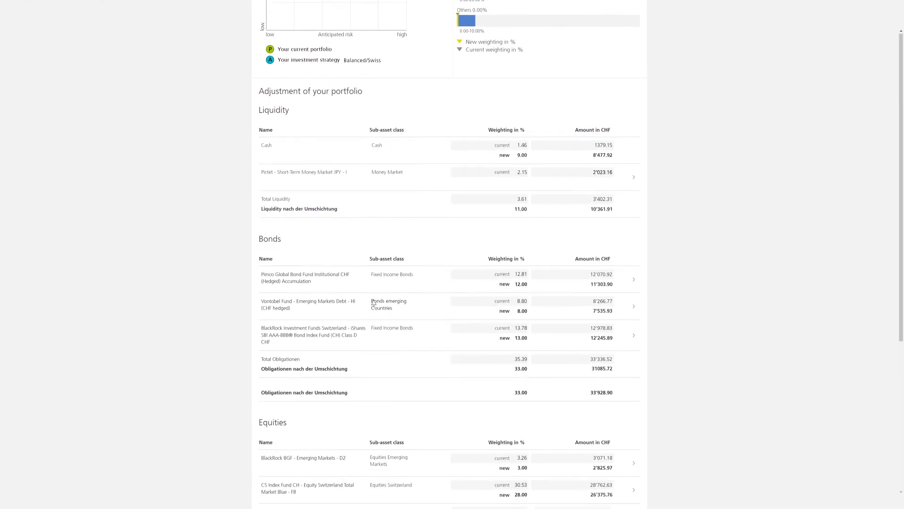
scroll("down", 3)
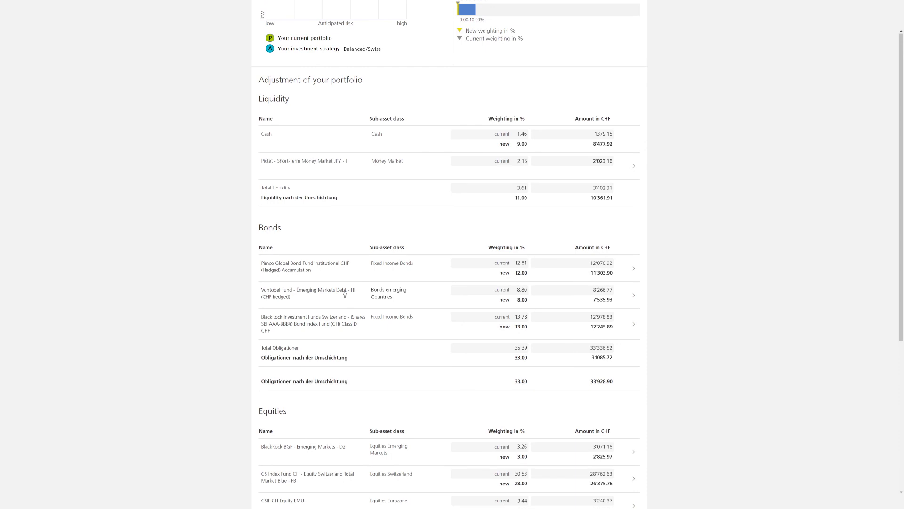
scroll("down", 3)
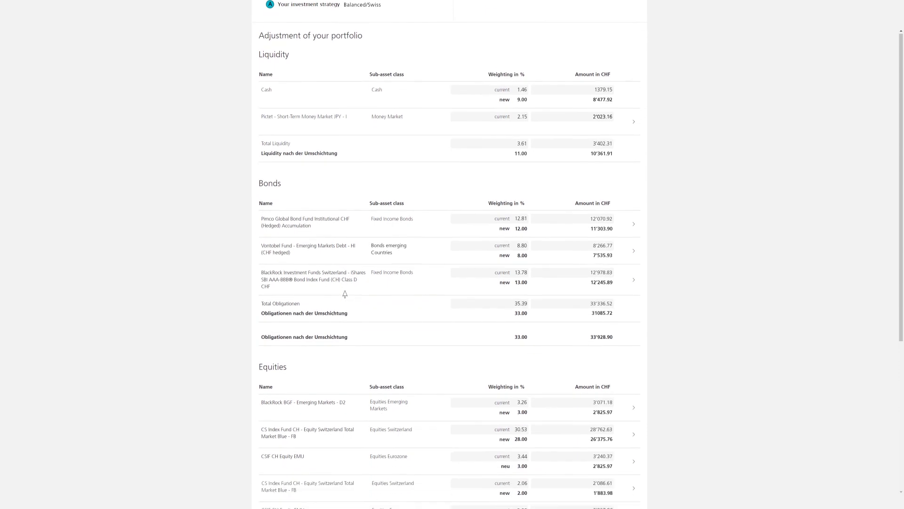
scroll("down", 3)
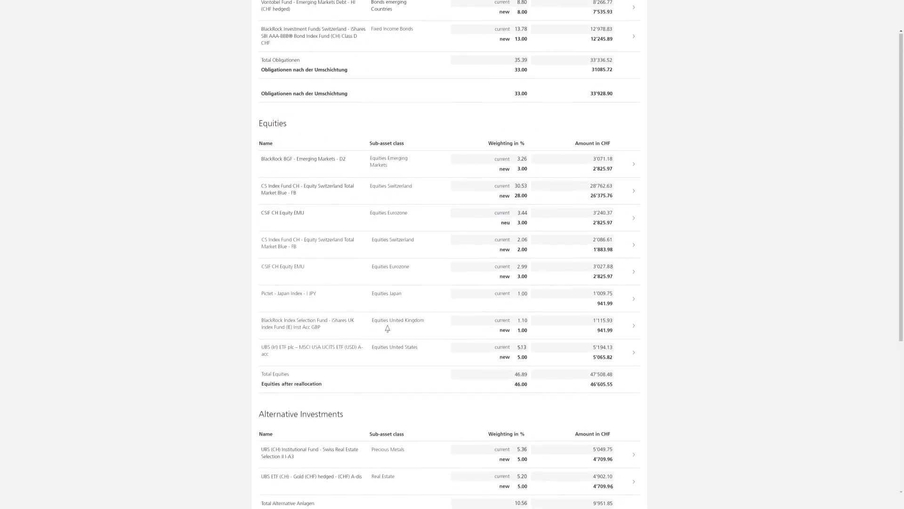
scroll("down", 3)
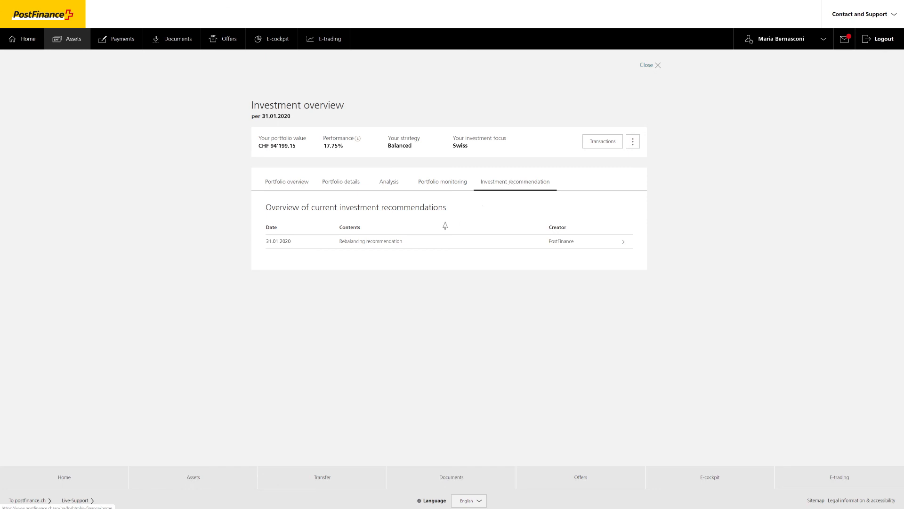
mouse_move(414, 244)
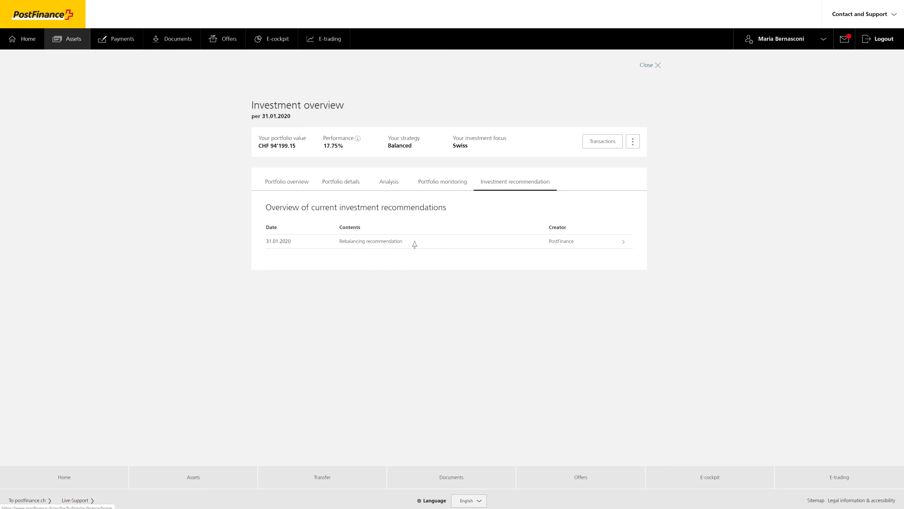
Step: Go back to the homepage, showing Investment consulting plus at CHF 94'199.15
left_click(645, 65)
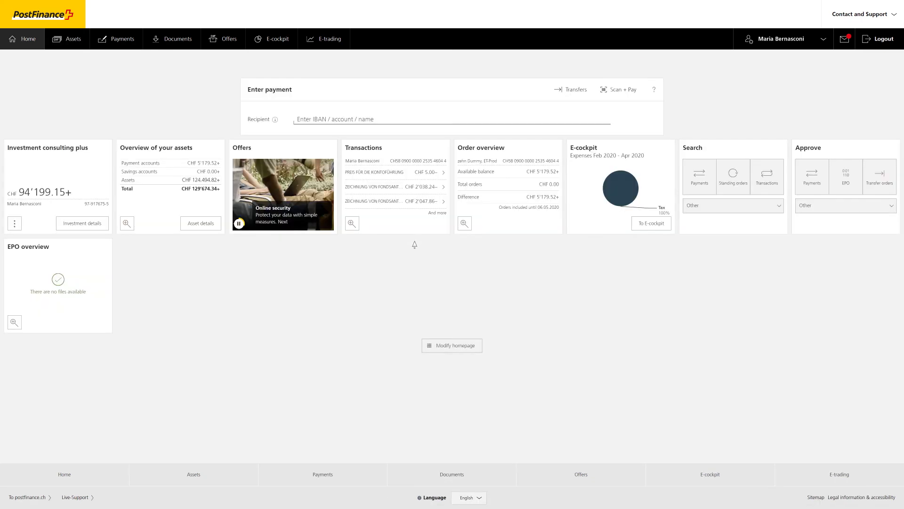